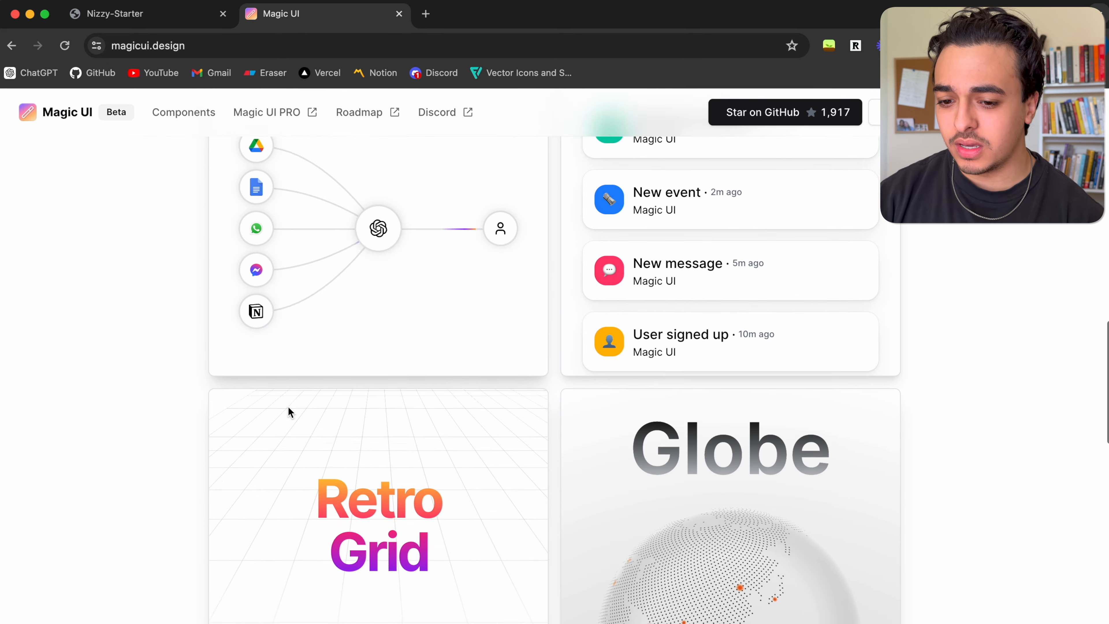
# Scroll through the Magic UI landing page's component demos before heading to ui.aceternity.com
pyautogui.scroll(-3)
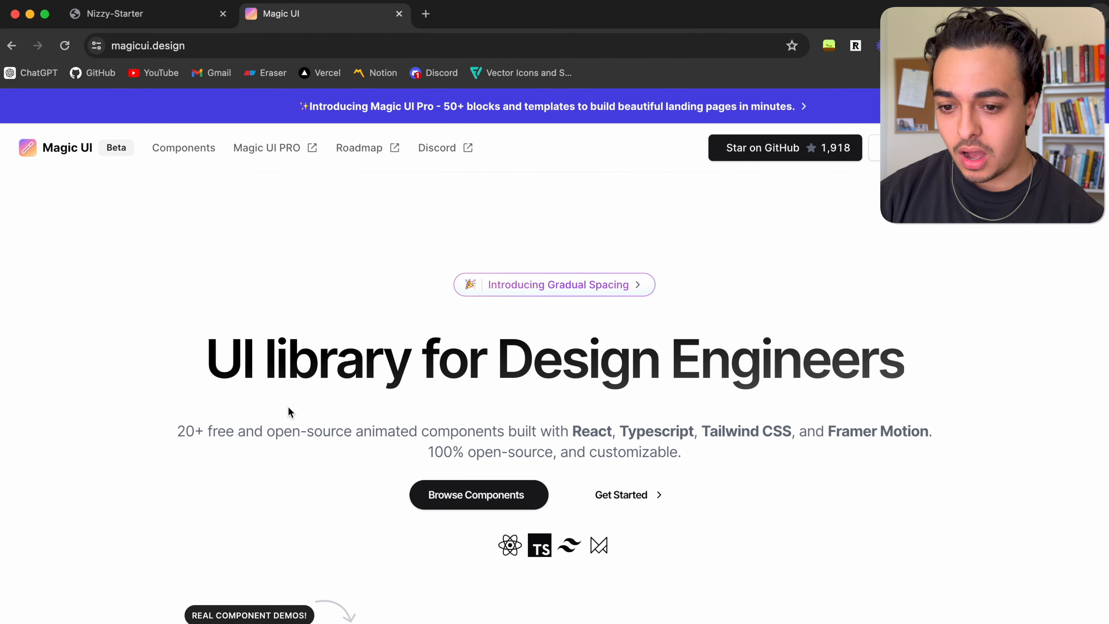
pyautogui.scroll(-3)
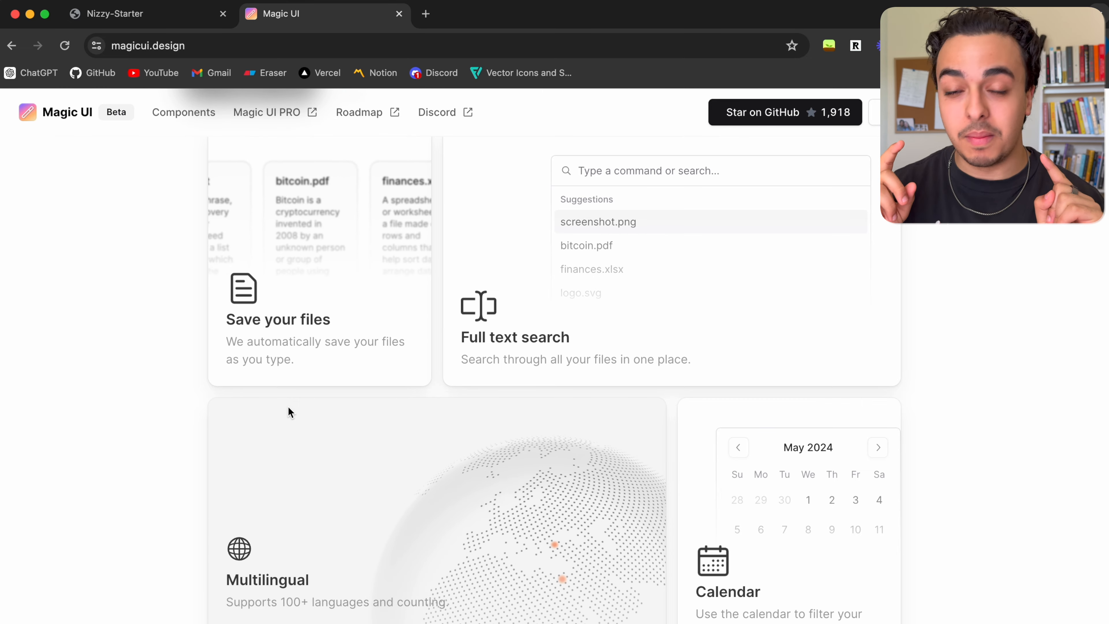
pyautogui.scroll(-3)
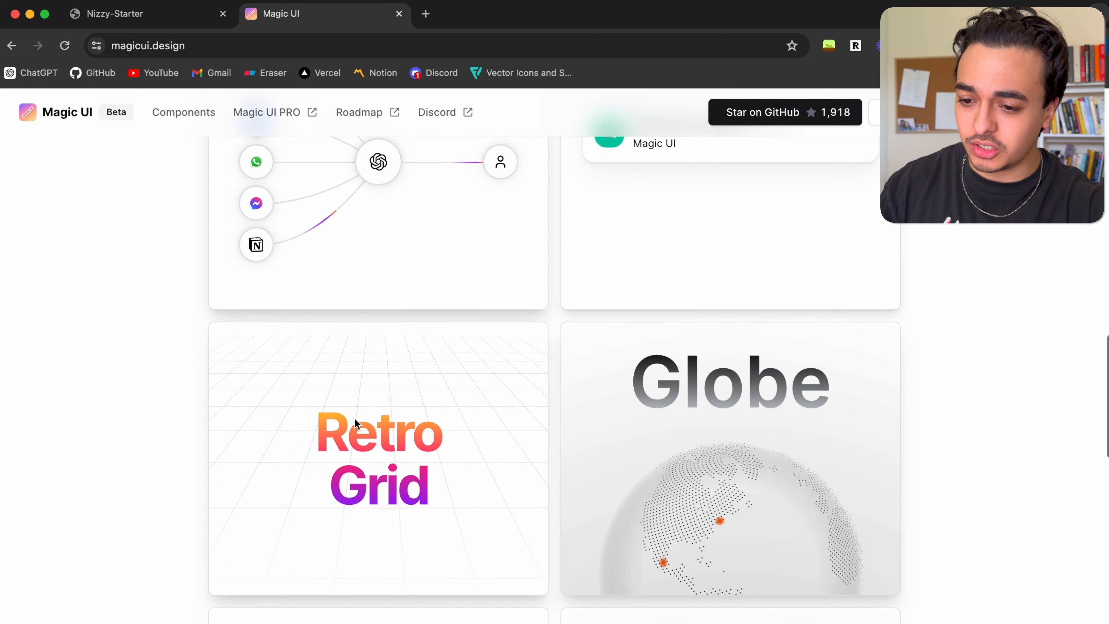
pyautogui.scroll(-3)
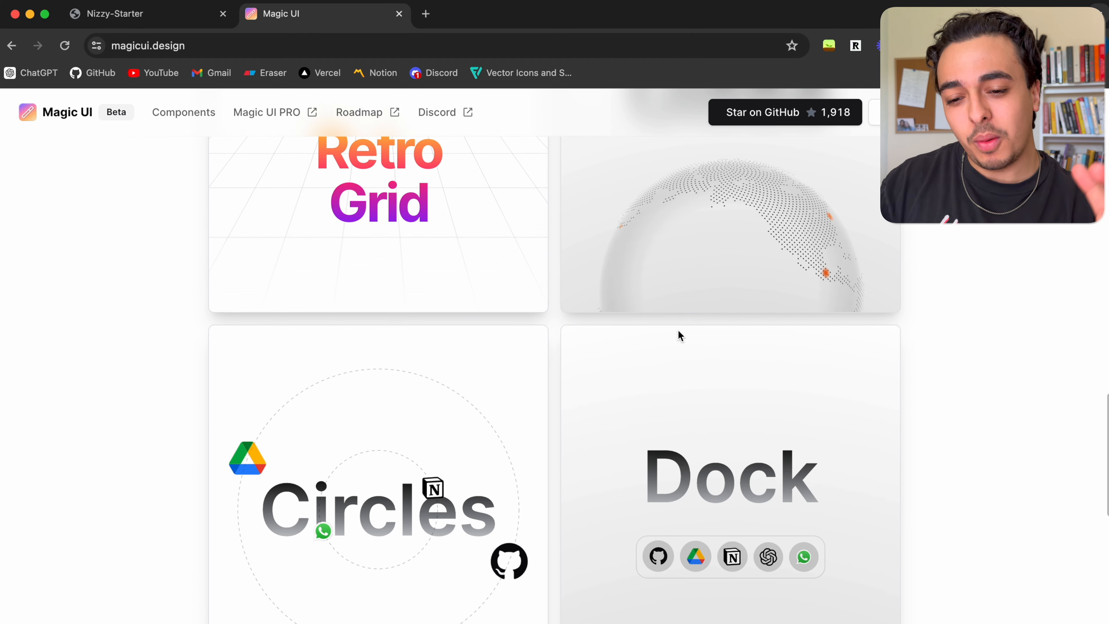
pyautogui.scroll(-3)
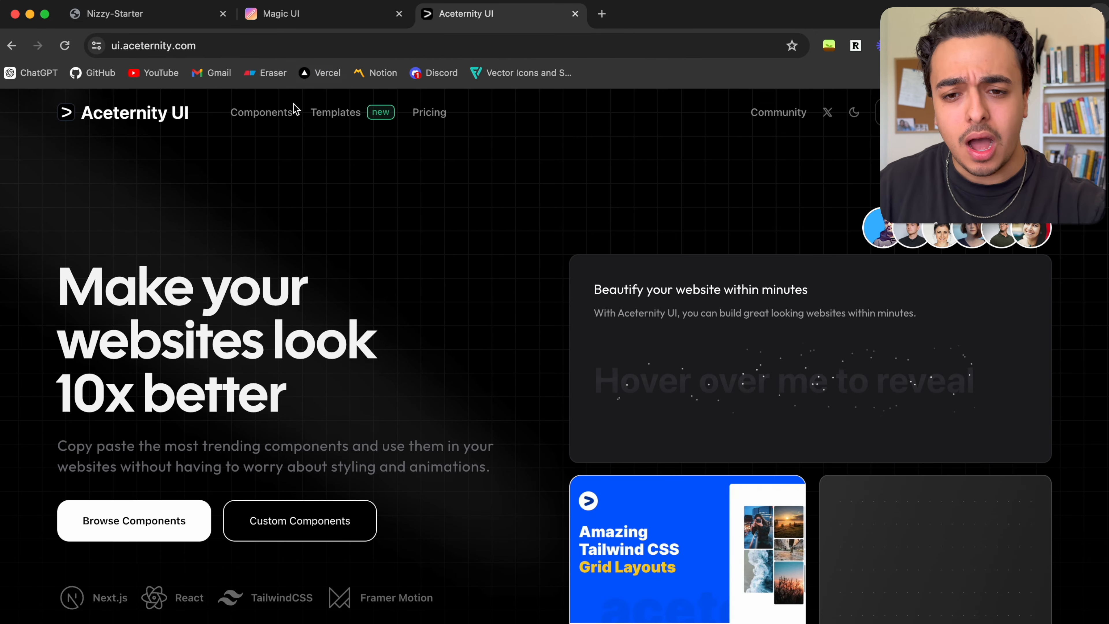
# Browse Aceternity UI's components catalogue down to Bento Grid, then return to the Magic UI tab
pyautogui.click(261, 112)
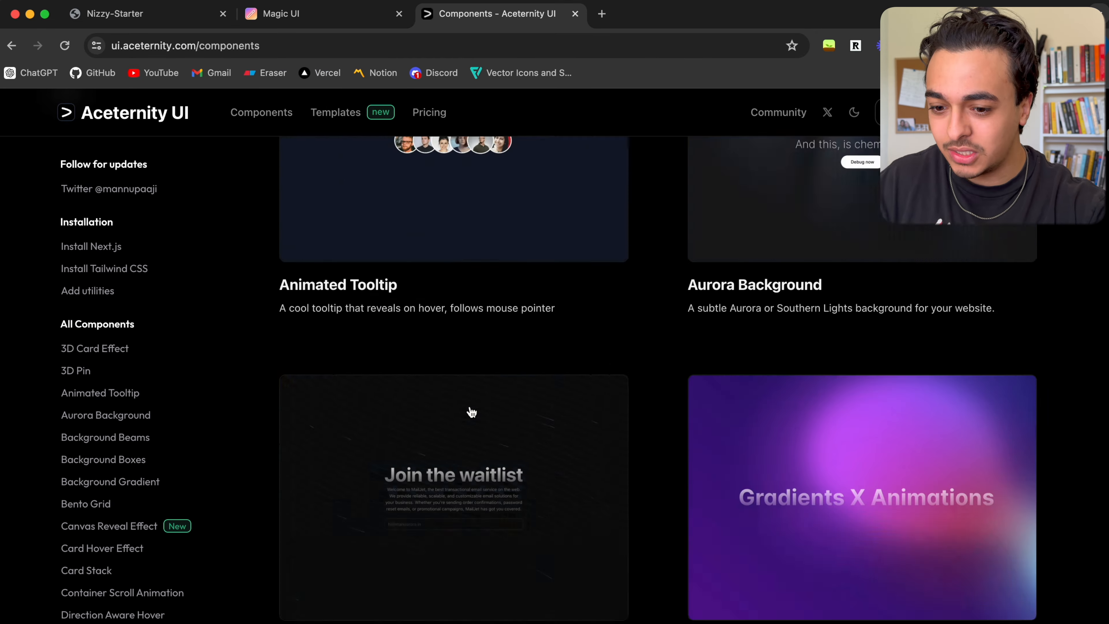
pyautogui.scroll(-3)
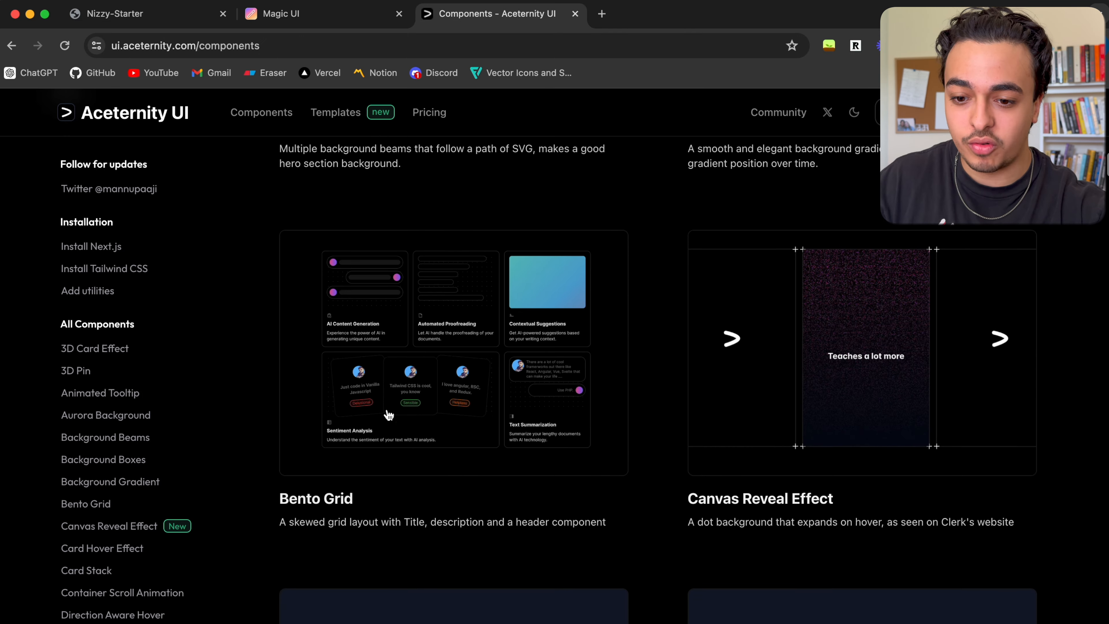
pyautogui.click(281, 14)
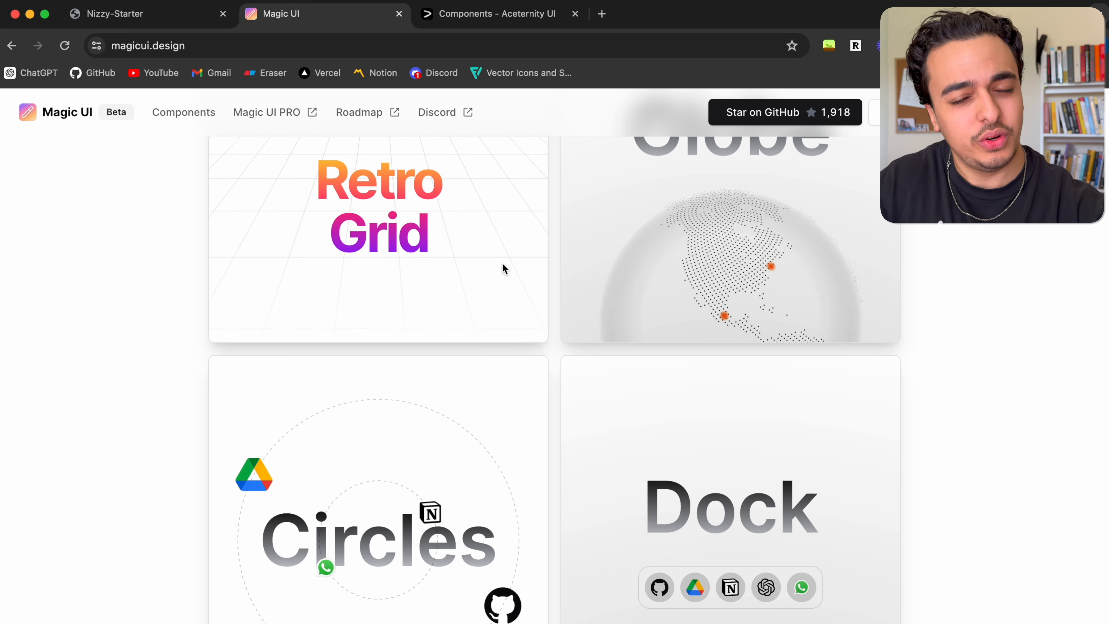
# Browse further down the Magic UI landing page toward the Bento Grid docs beside VS Code
pyautogui.scroll(-3)
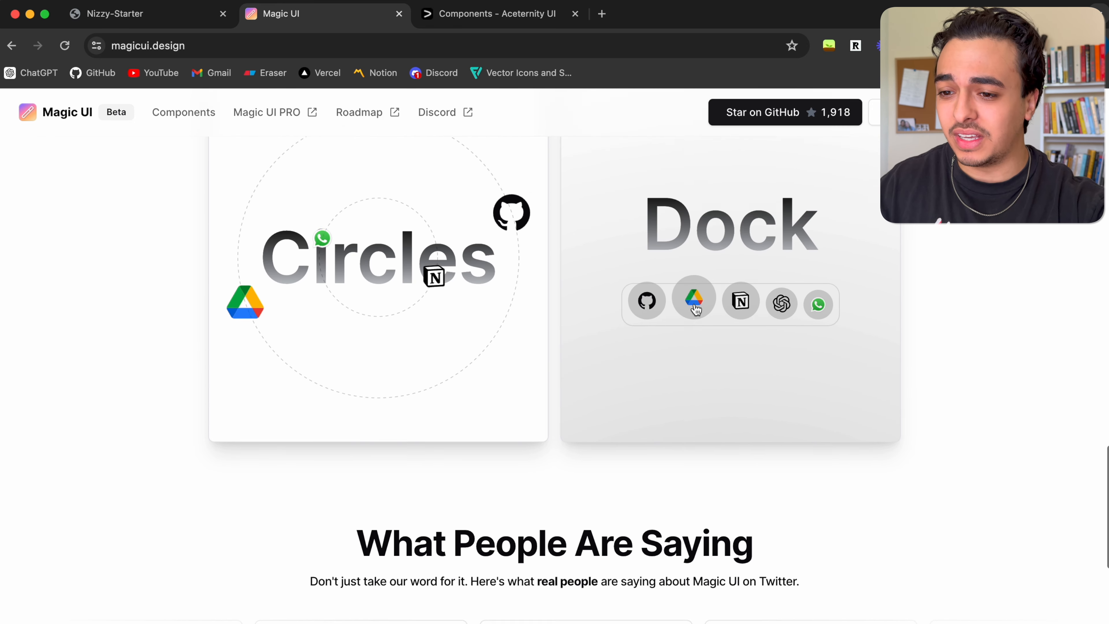
pyautogui.scroll(-3)
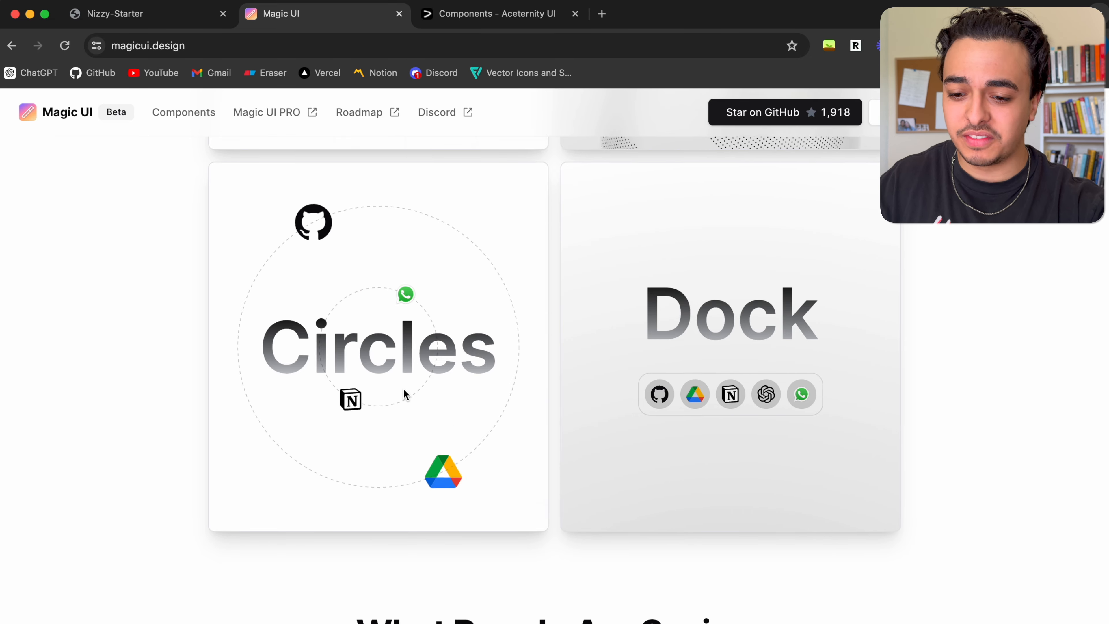
pyautogui.scroll(-3)
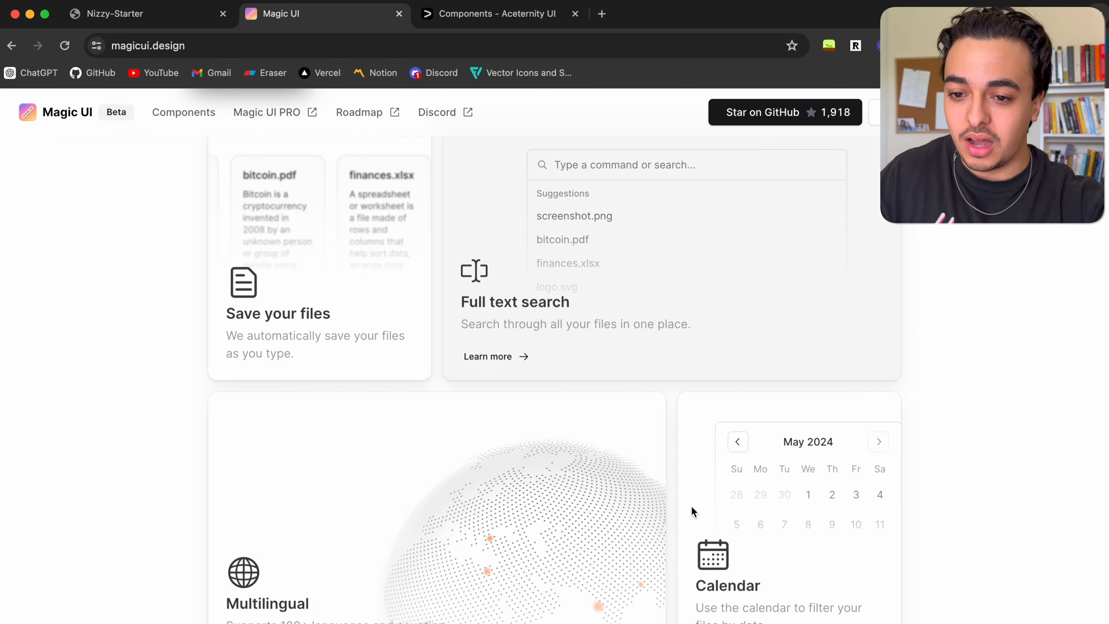
pyautogui.scroll(-3)
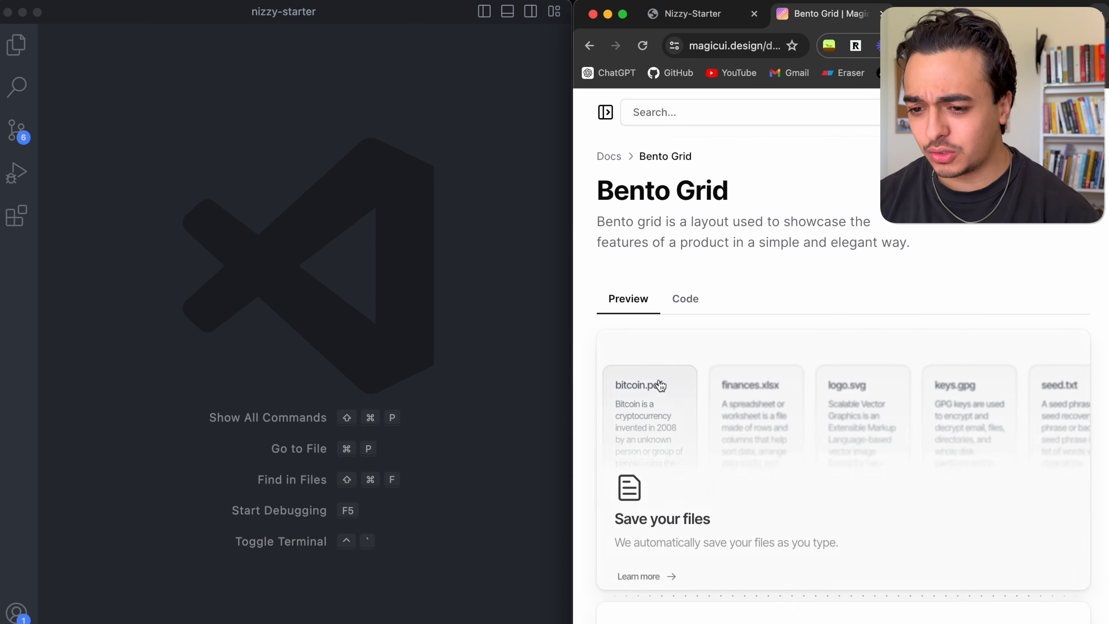
# Copy the components/magicui/bento-grid.tsx source from the Bento Grid installation section
pyautogui.scroll(-3)
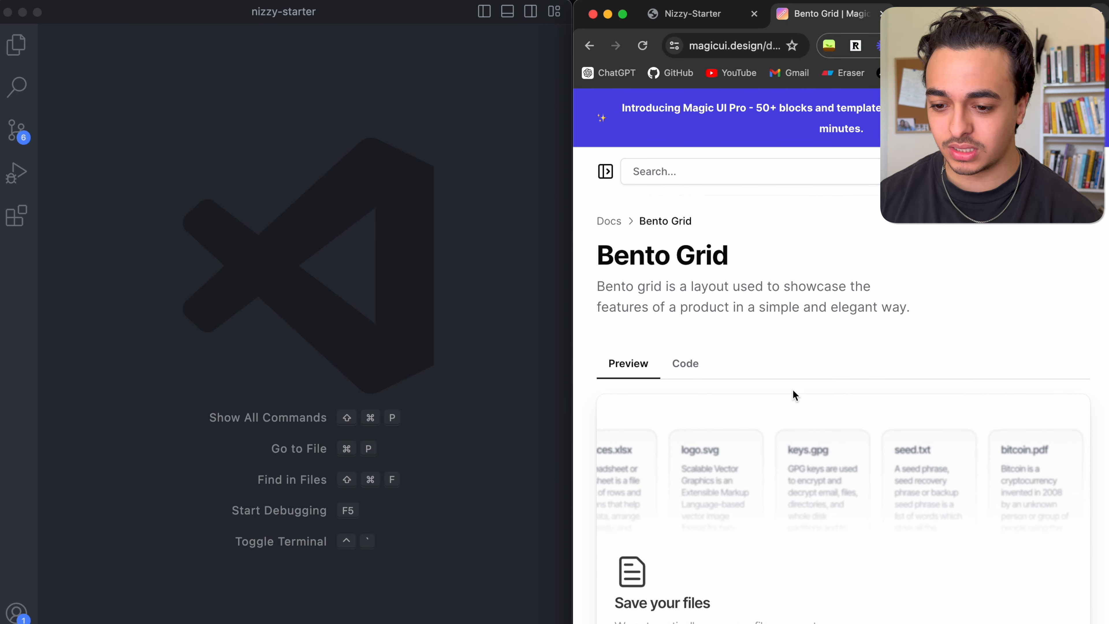
pyautogui.scroll(-3)
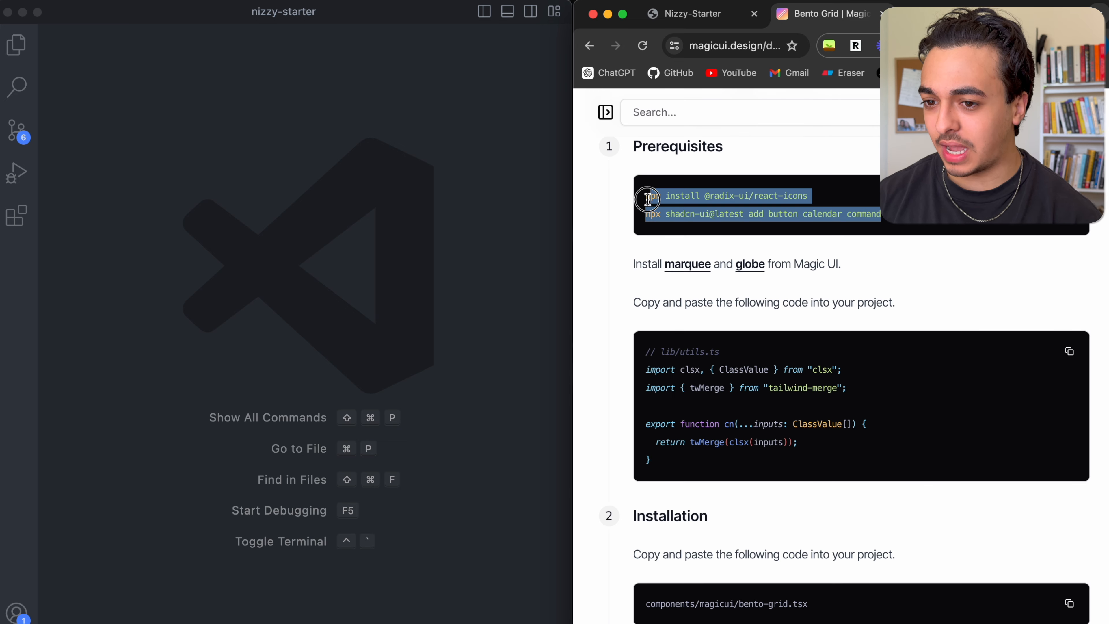
pyautogui.moveTo(868, 324)
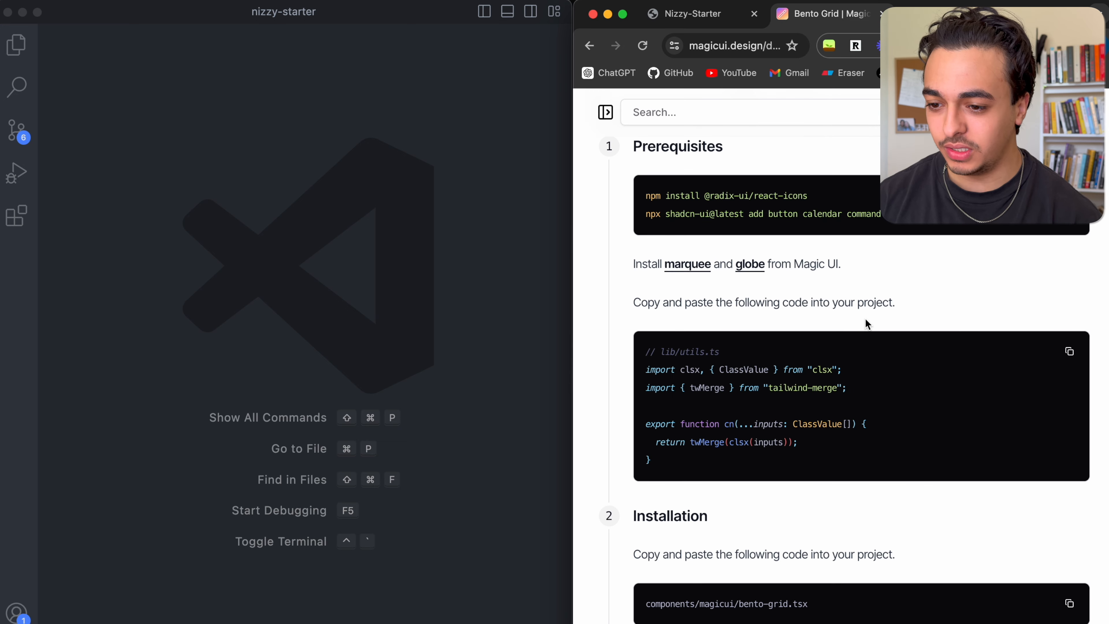
pyautogui.scroll(-3)
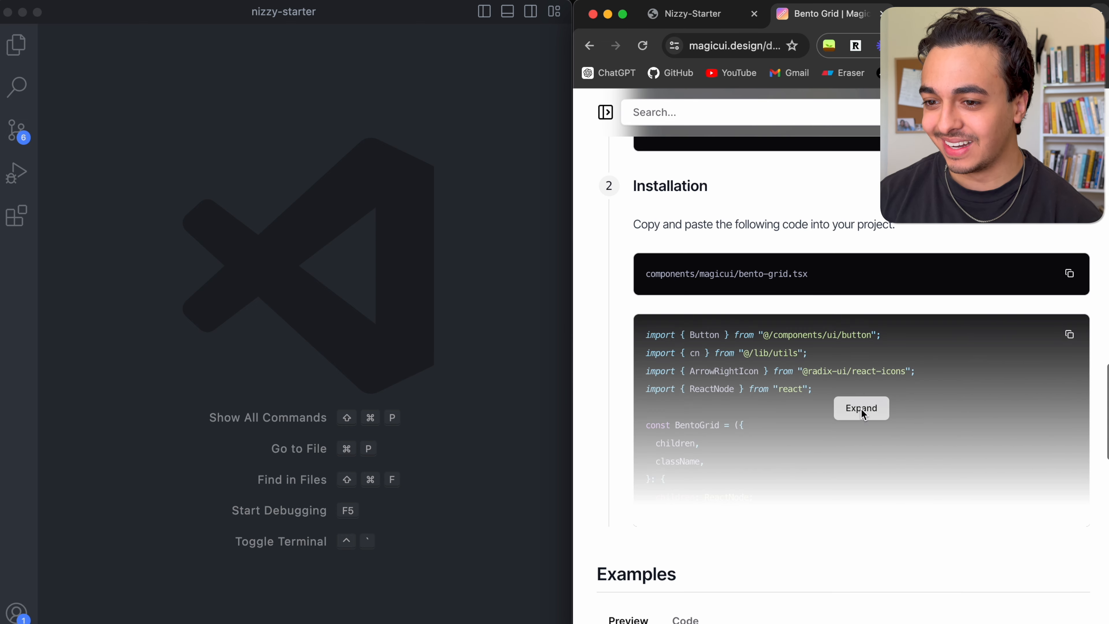
pyautogui.click(861, 408)
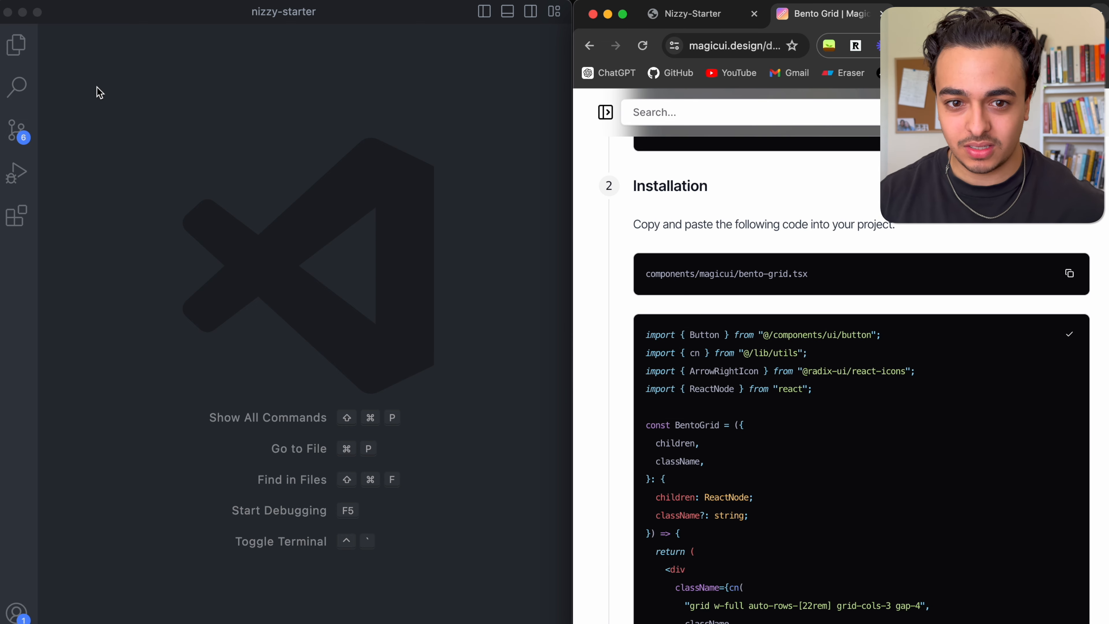
# Create components/magicui/bento-grid.tsx with the copied code, then review the demo's Code and Preview views
pyautogui.click(17, 45)
pyautogui.write('bento')
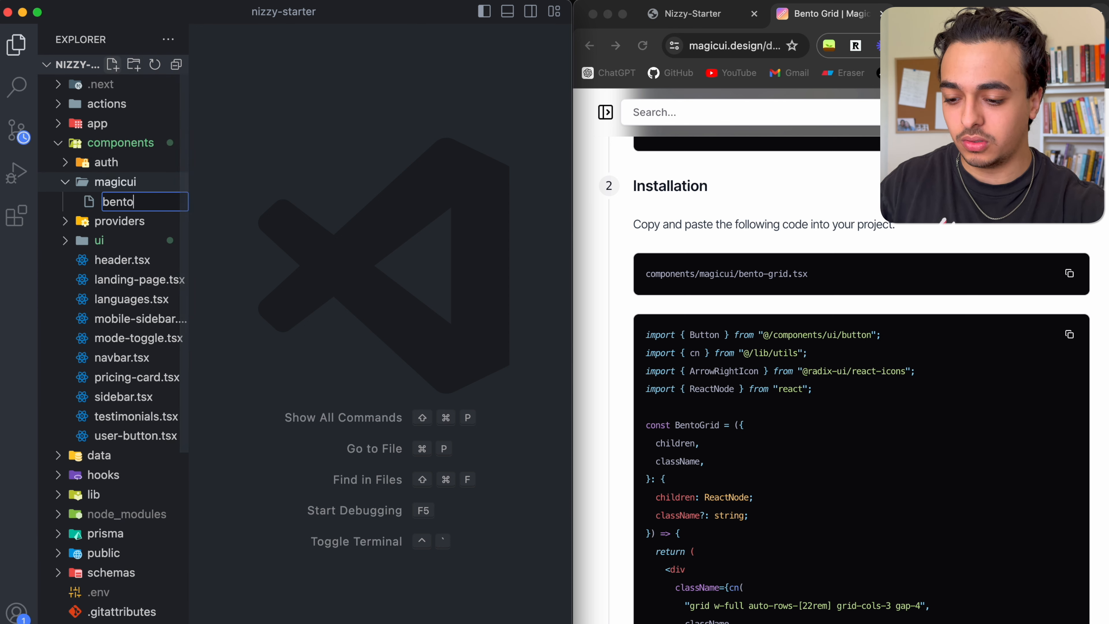
pyautogui.write('-grid.tsx')
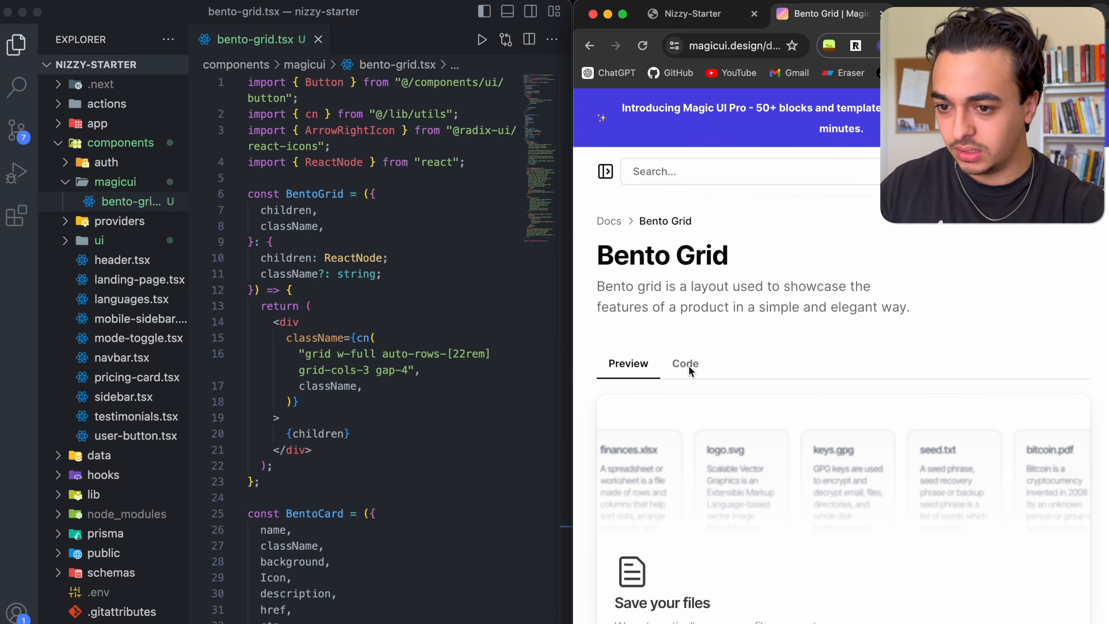
pyautogui.click(685, 364)
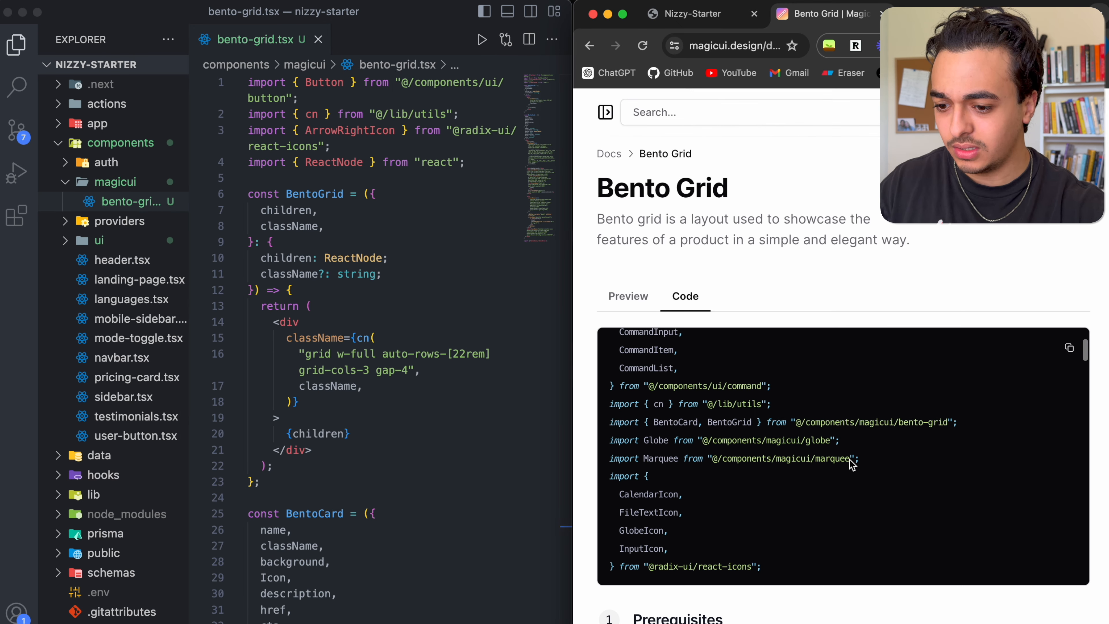
pyautogui.scroll(-3)
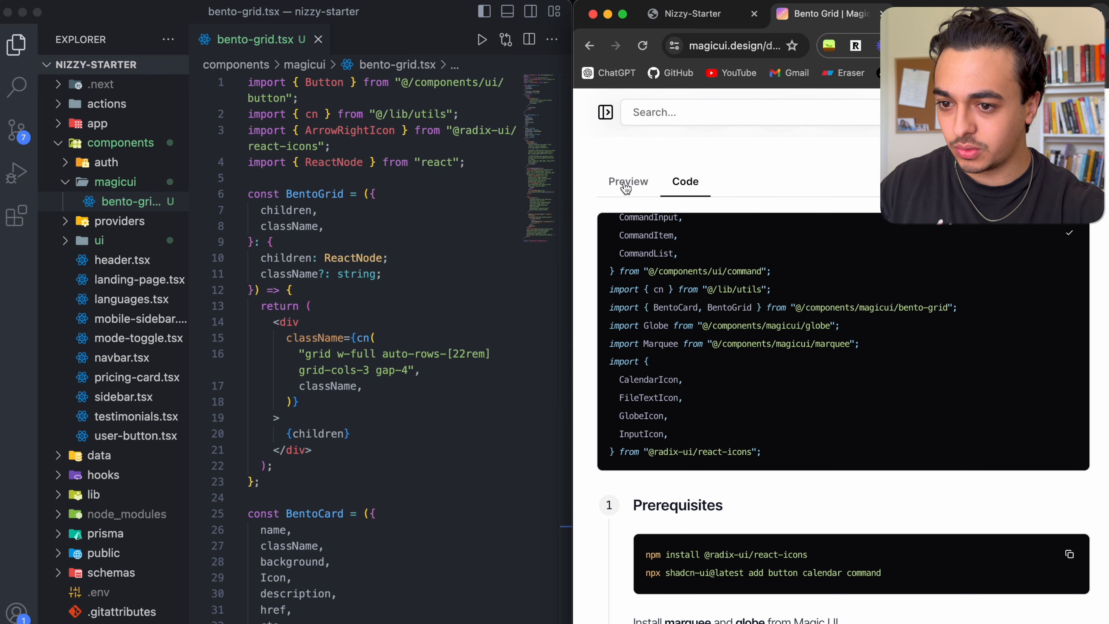
pyautogui.click(628, 181)
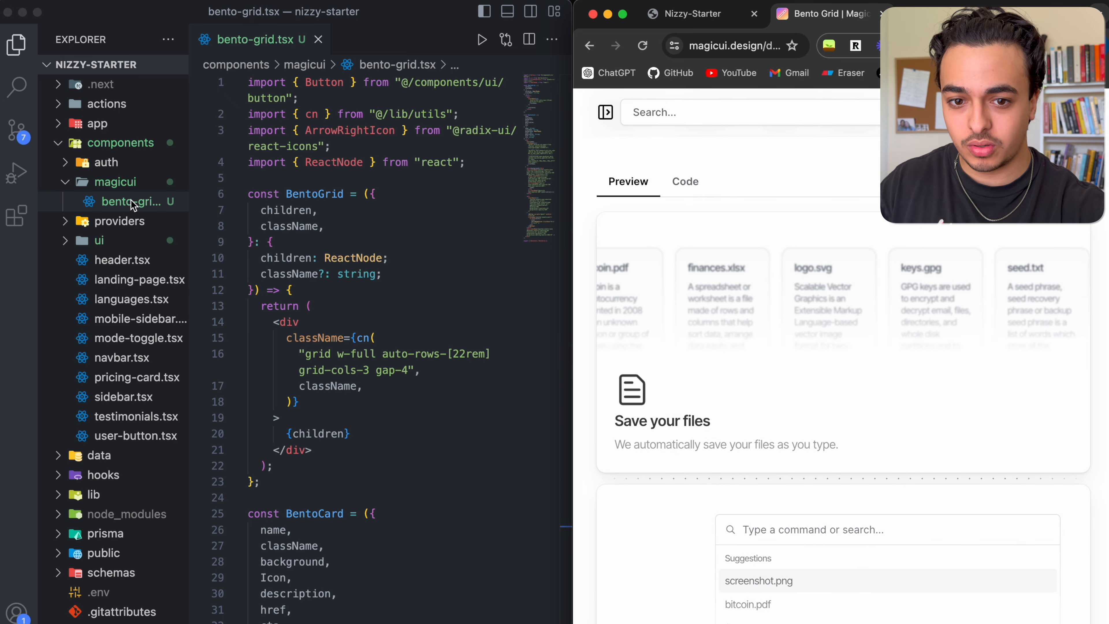
# Create new empty globe.tsx and marquee.tsx files in the components folder
pyautogui.click(138, 300)
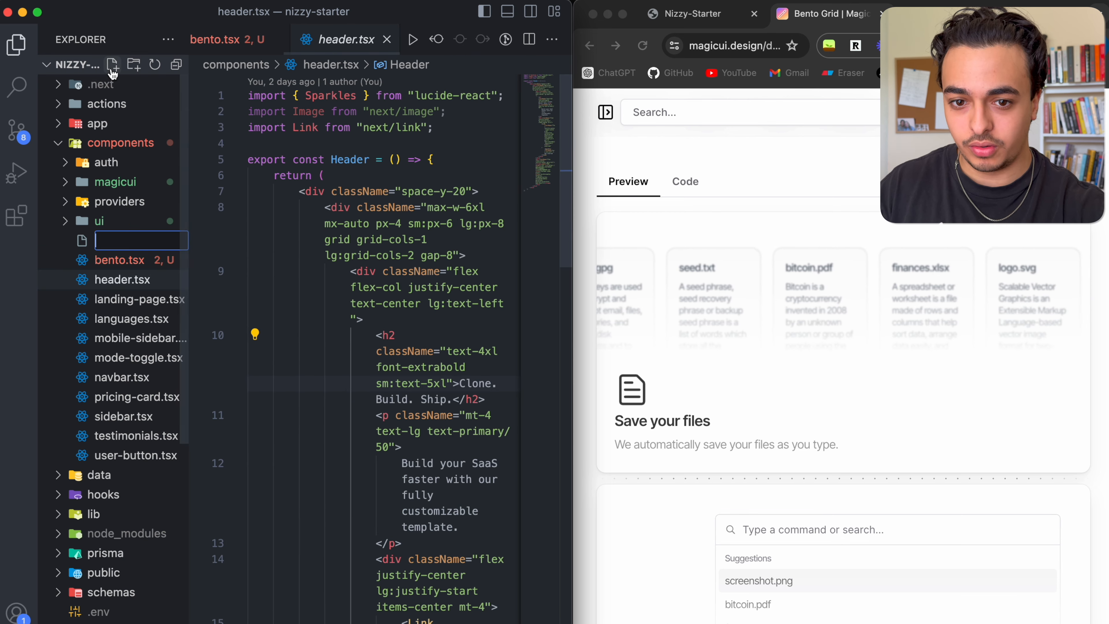
pyautogui.write('globe.')
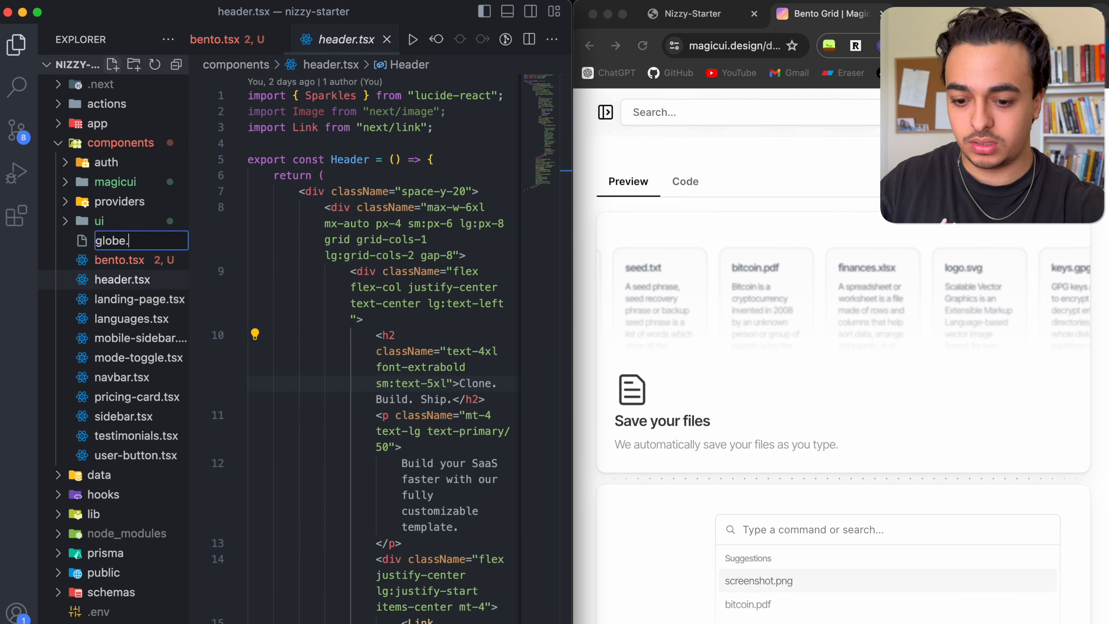
pyautogui.press('Enter')
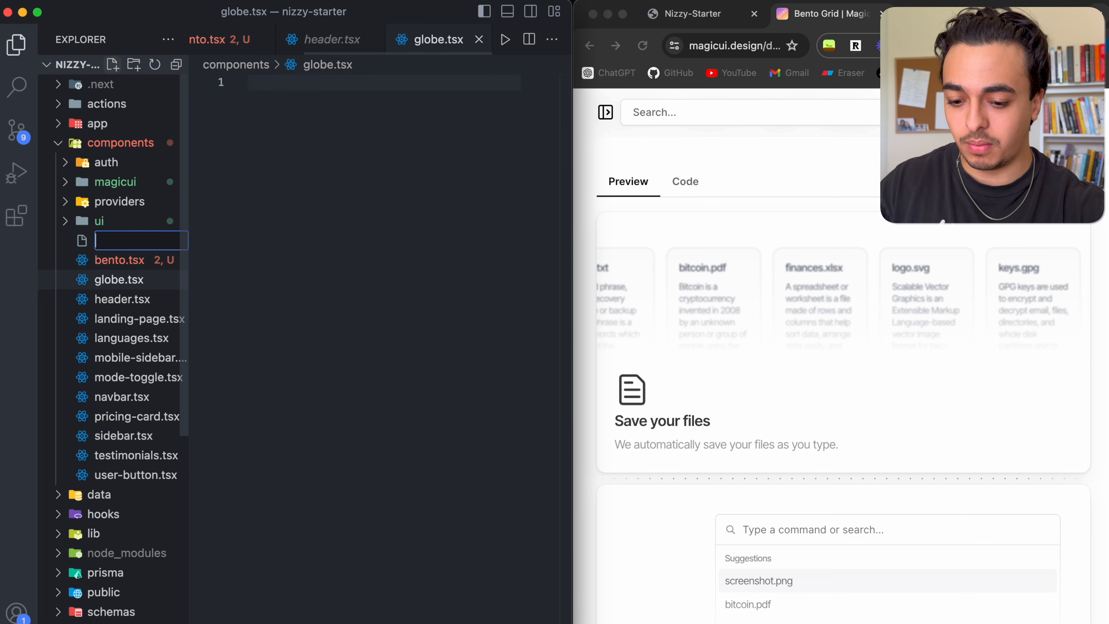
pyautogui.write('marquee.tsx')
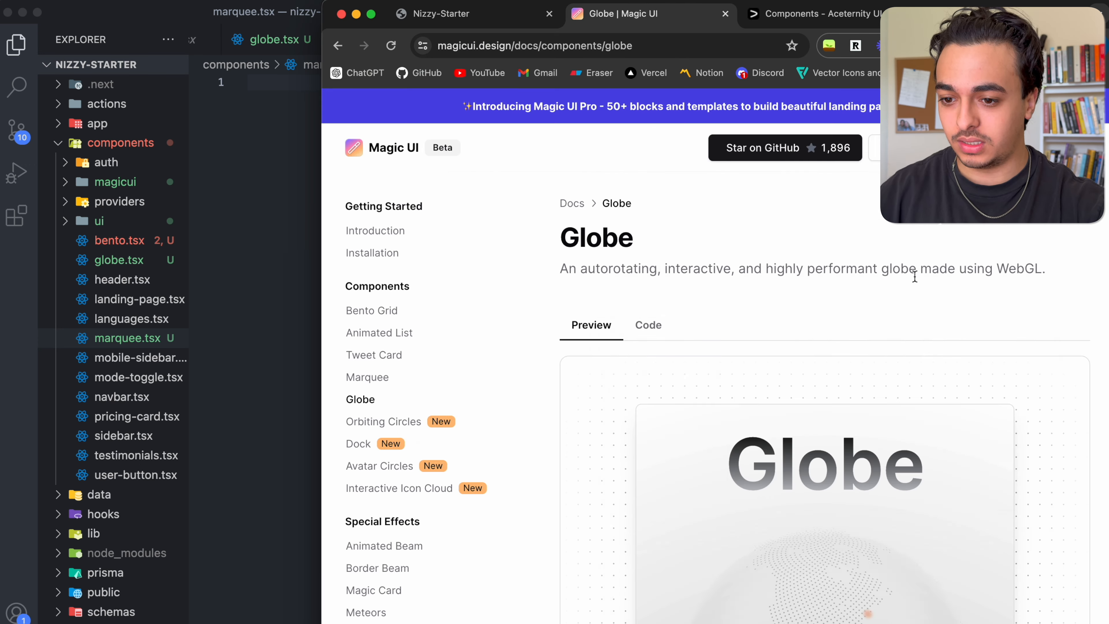
# Copy the globe.tsx component source from Magic UI's Globe installation section
pyautogui.scroll(-3)
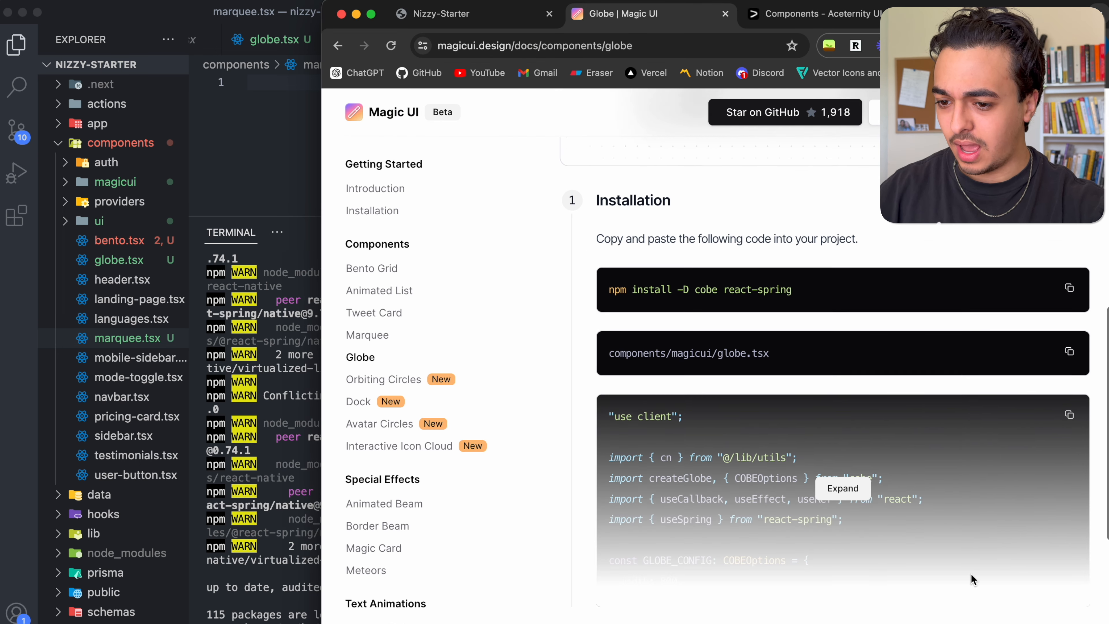
pyautogui.click(1069, 414)
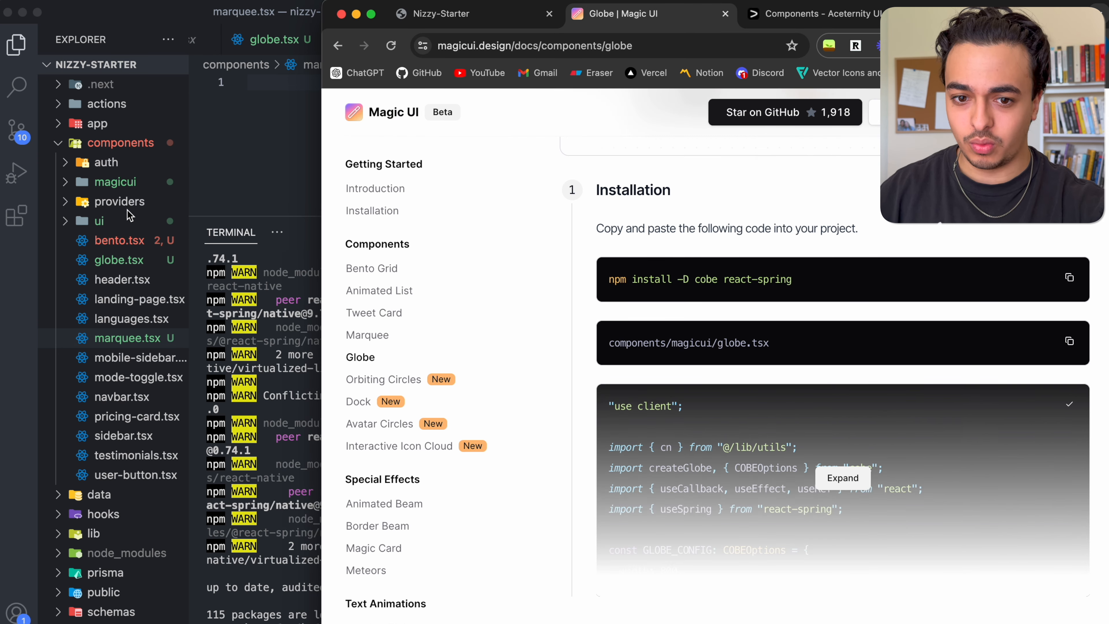
# Create components/magicui/globe.tsx with the pasted Globe code and start another file in magicui
pyautogui.click(133, 64)
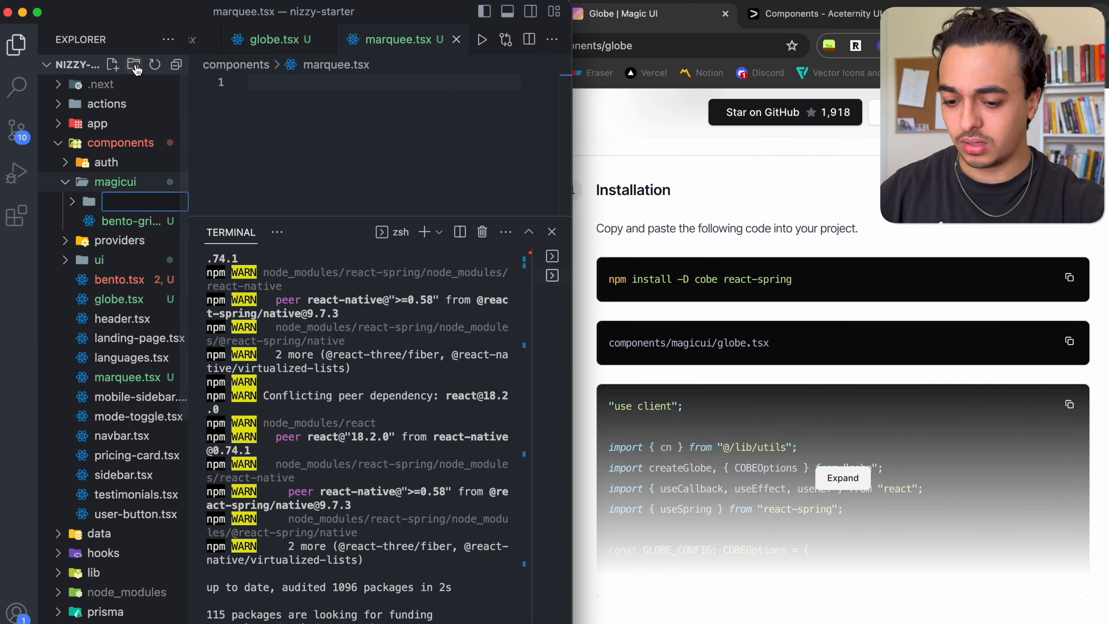
pyautogui.write('globe.t')
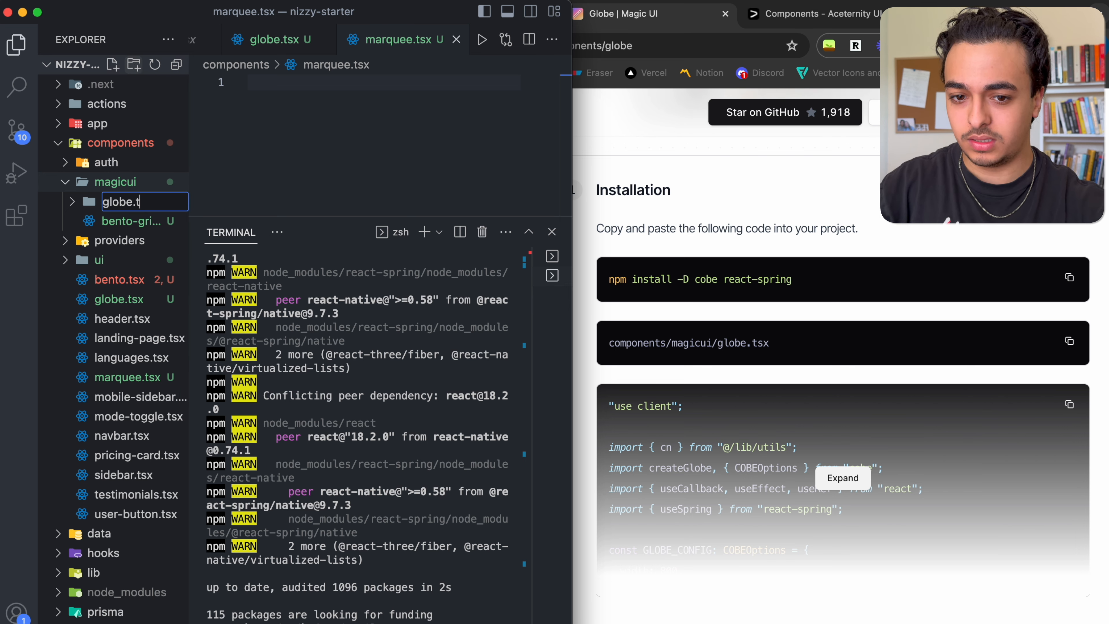
pyautogui.rightClick(123, 201)
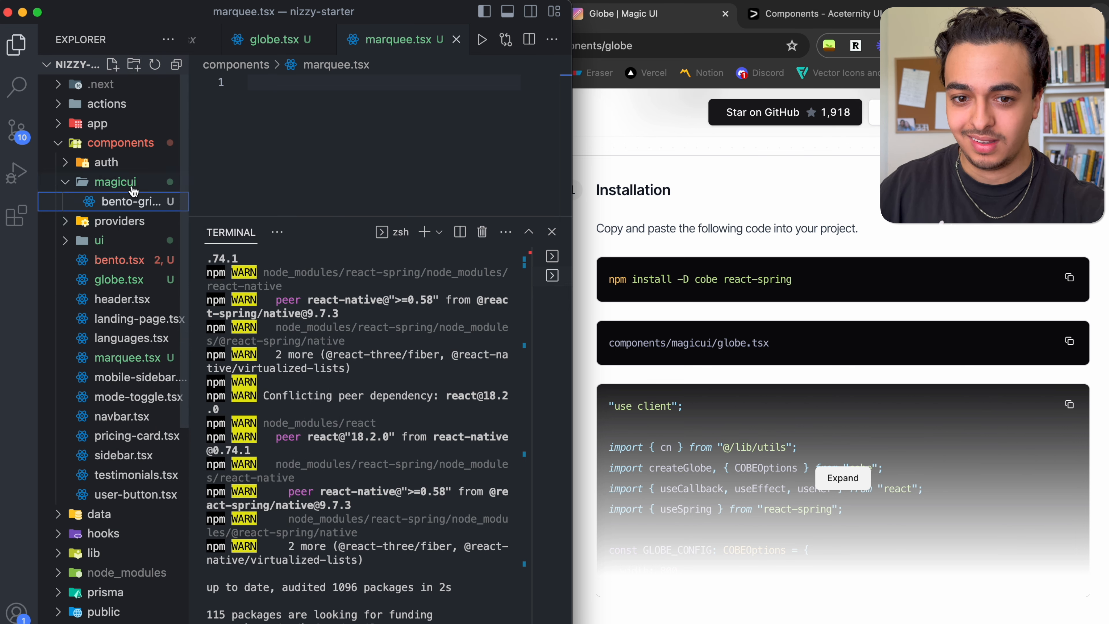
pyautogui.write('globe.tsx')
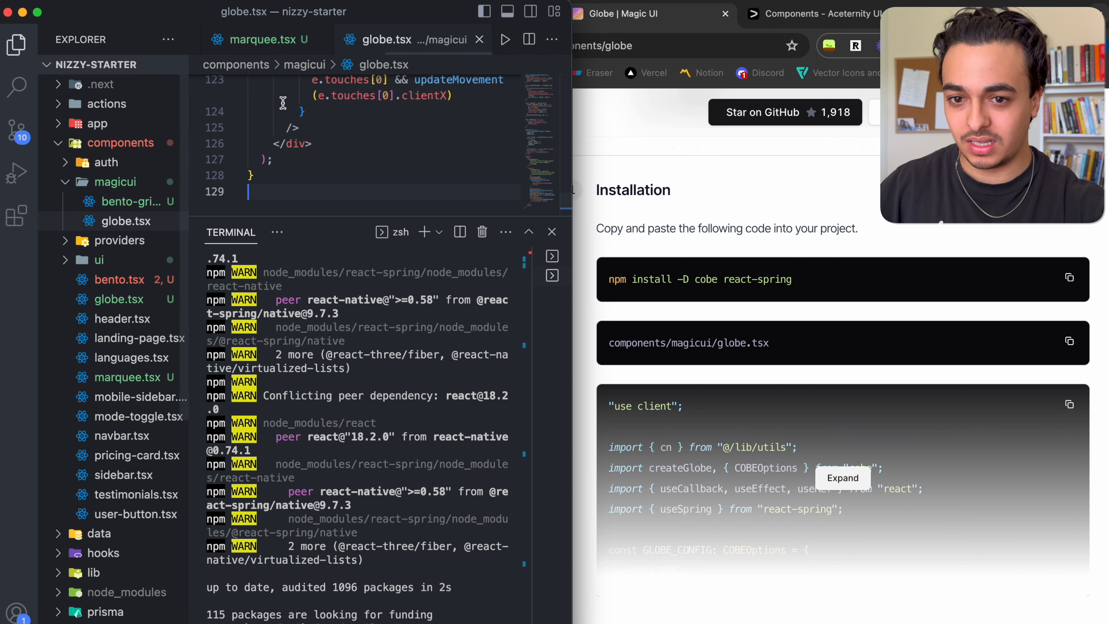
pyautogui.click(552, 232)
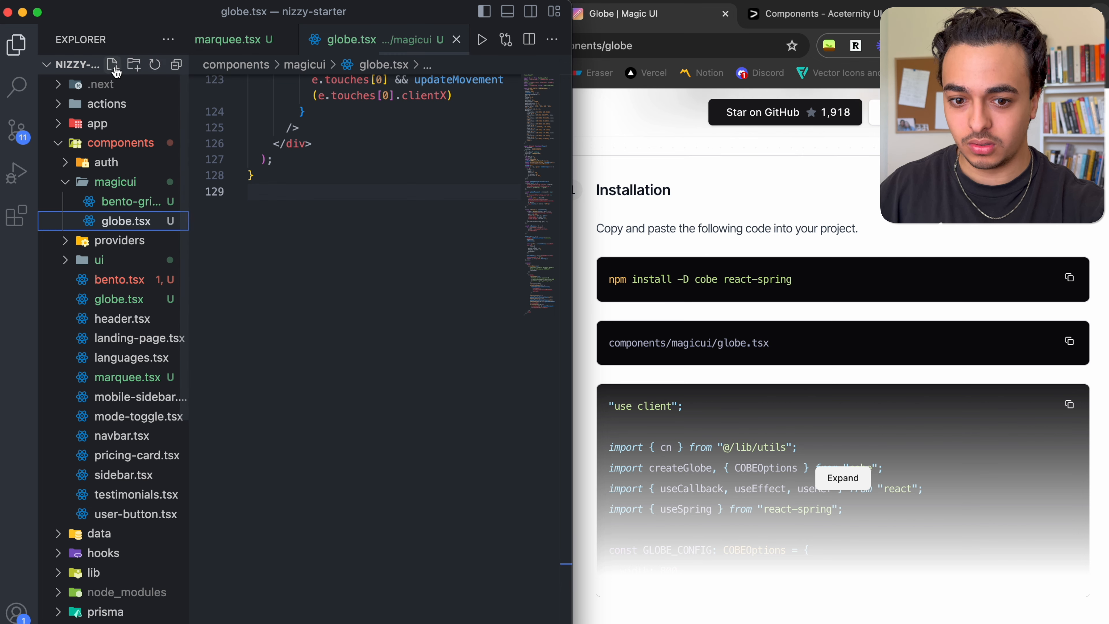
pyautogui.rightClick(118, 299)
pyautogui.write('mar')
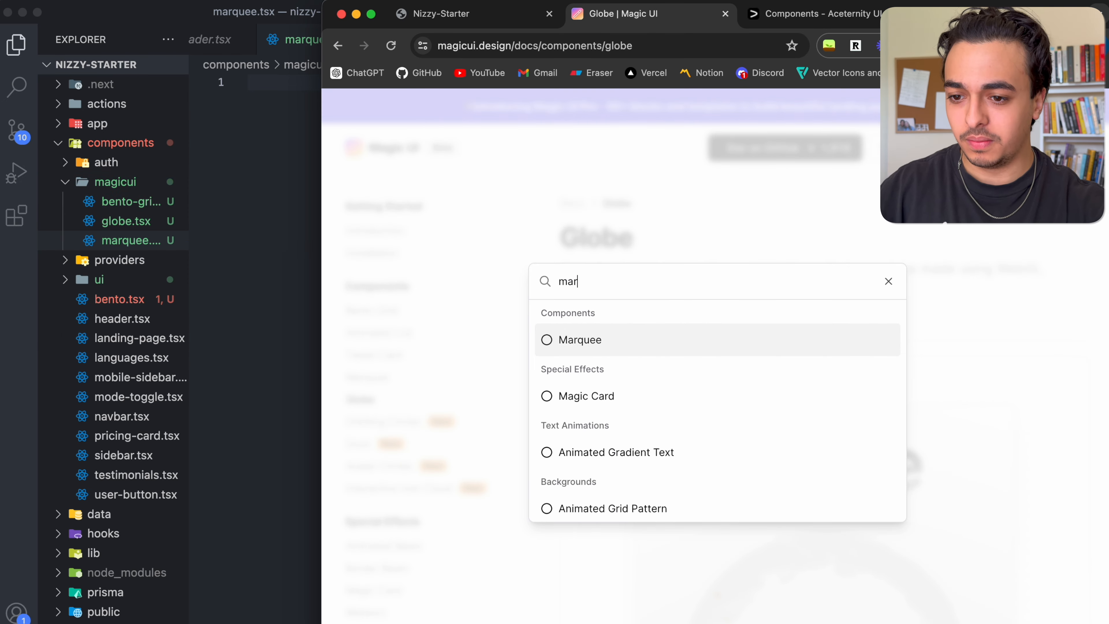
# Fill components/magicui/marquee.tsx with Magic UI's Marquee component code and close the finished file
pyautogui.click(579, 340)
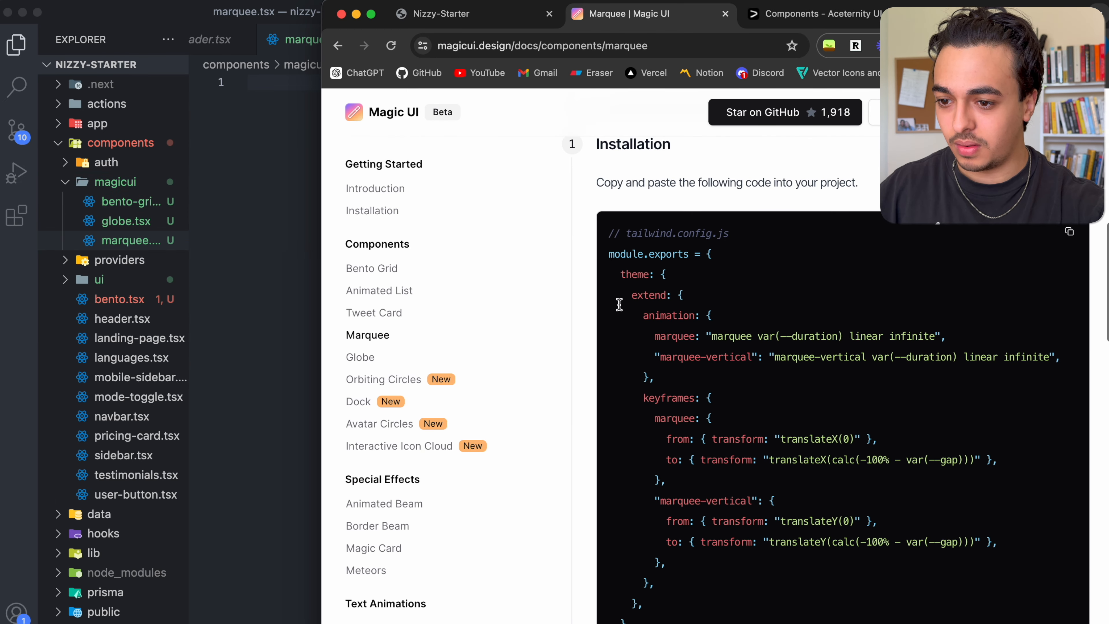
pyautogui.scroll(-3)
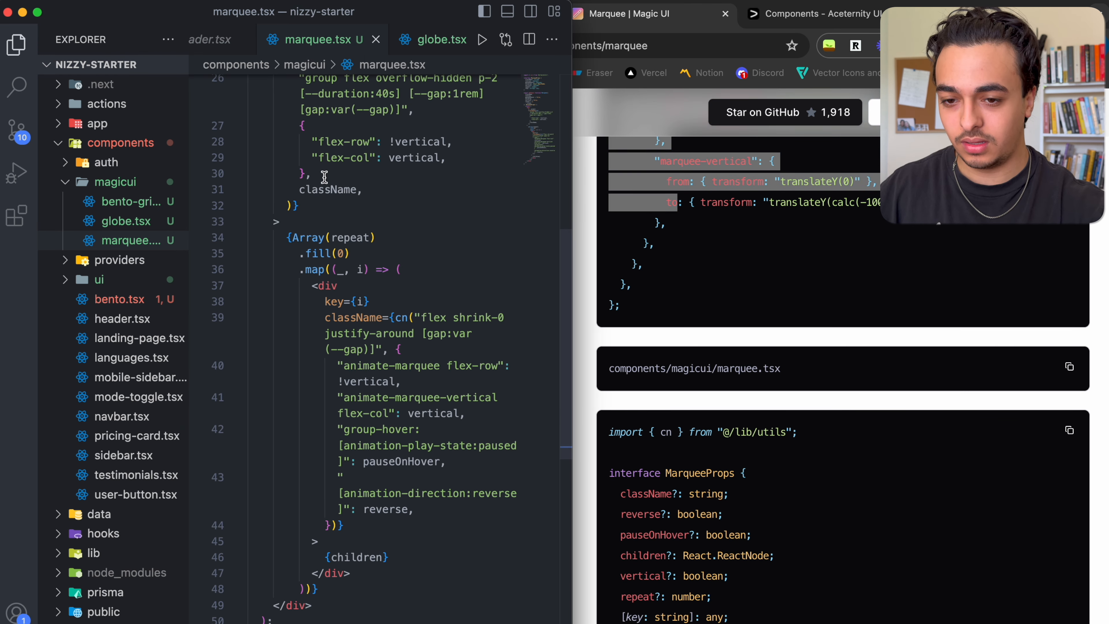
pyautogui.click(404, 39)
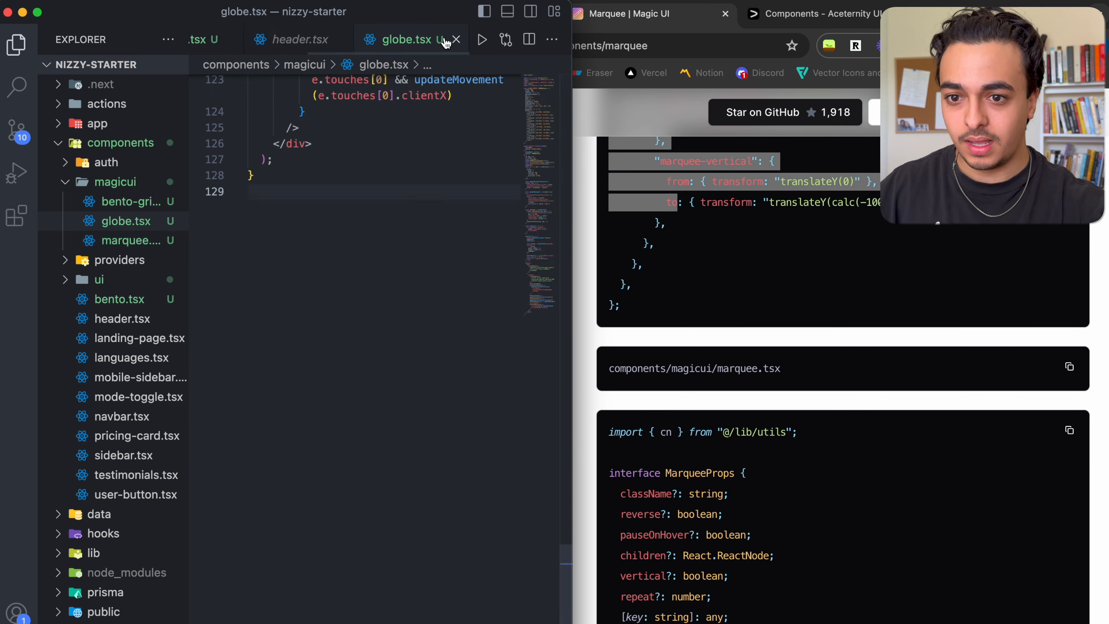
# Import BentoDemo from "./bento" in landing-page.tsx and render <BentoDemo /> above <Header />, saving the file
pyautogui.click(121, 298)
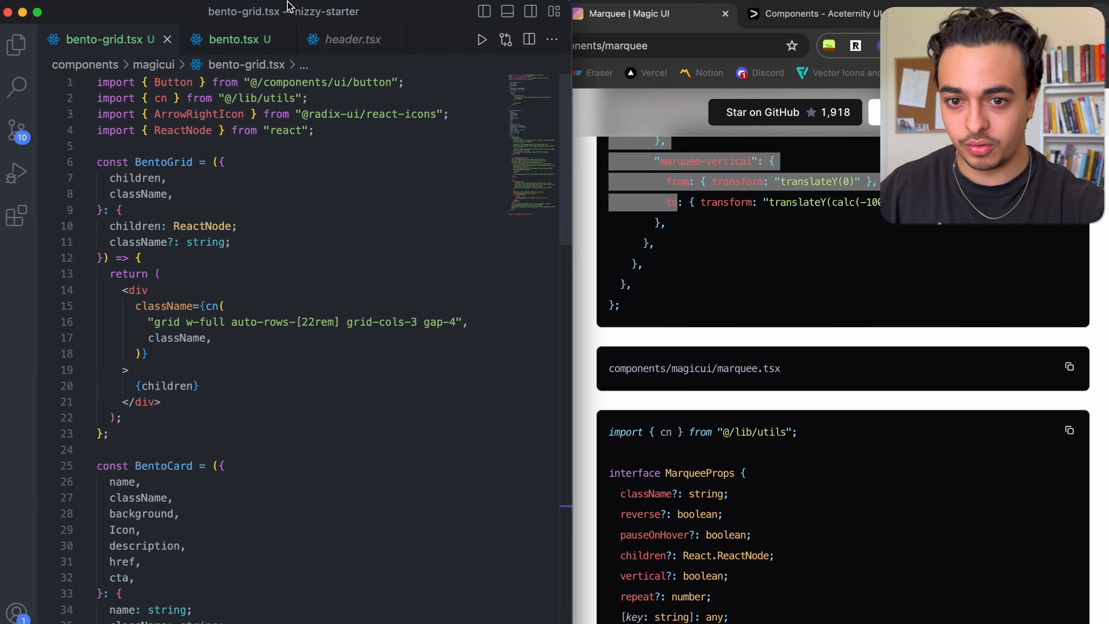
pyautogui.click(234, 39)
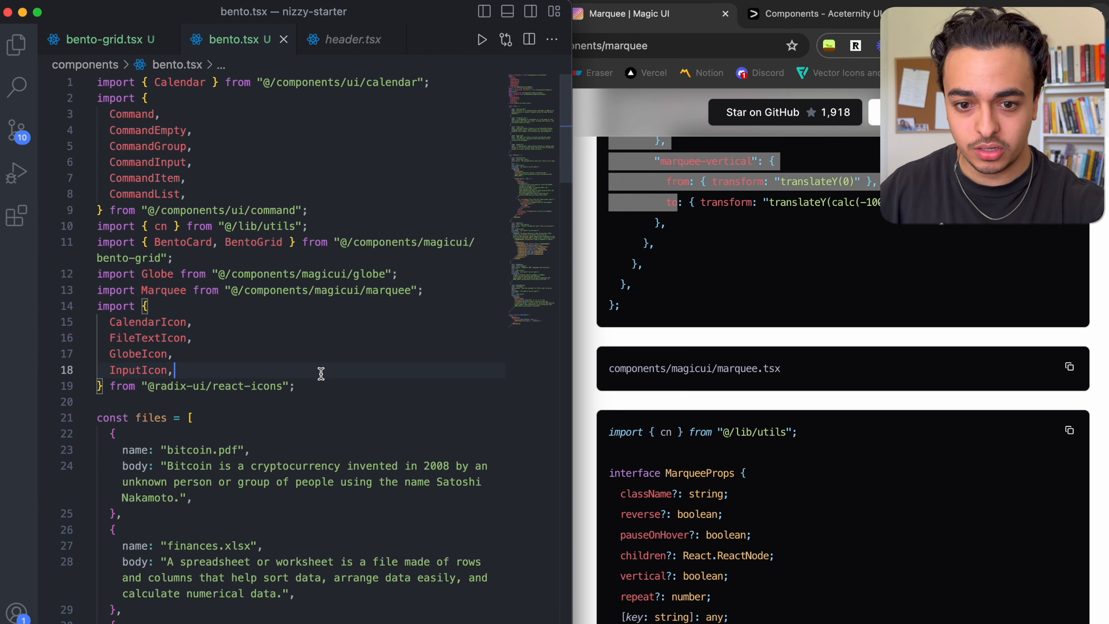
pyautogui.scroll(-3)
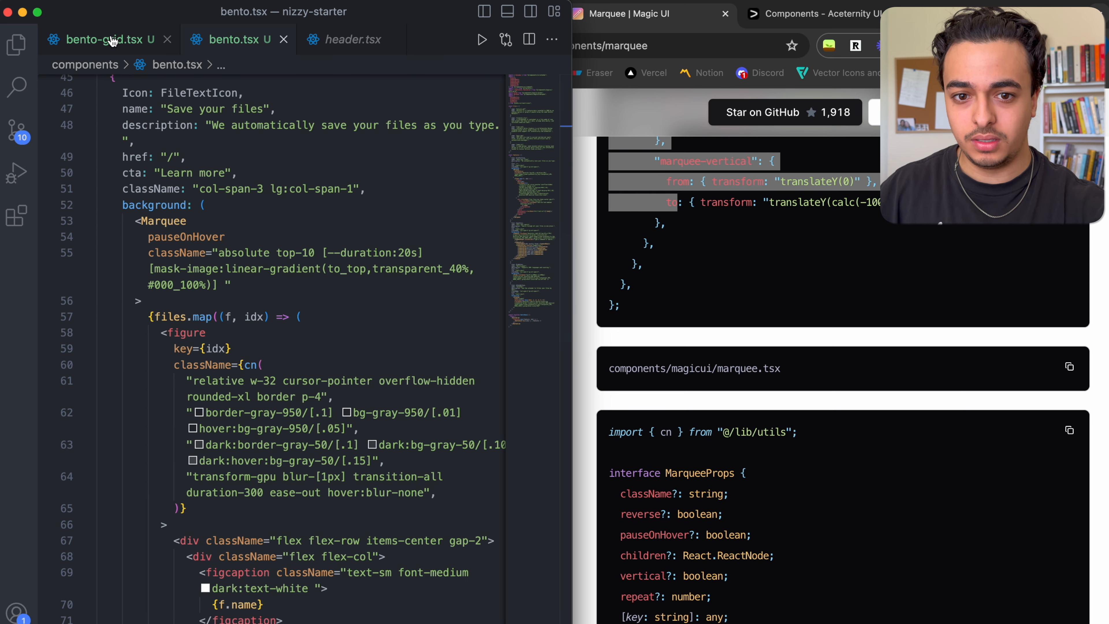
pyautogui.click(371, 310)
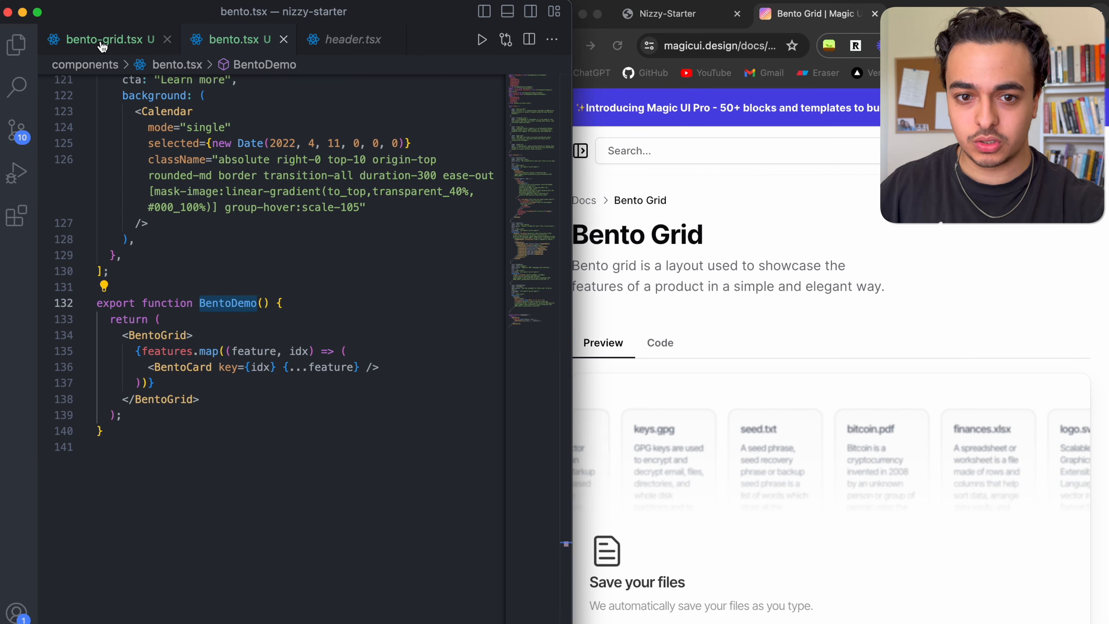
pyautogui.click(347, 39)
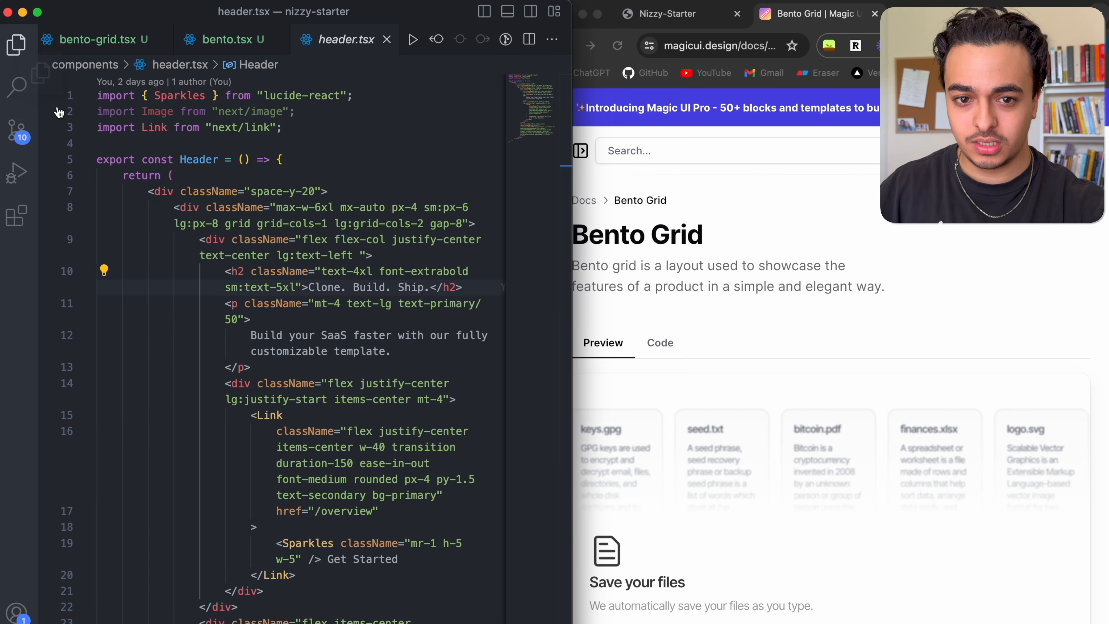
pyautogui.click(16, 44)
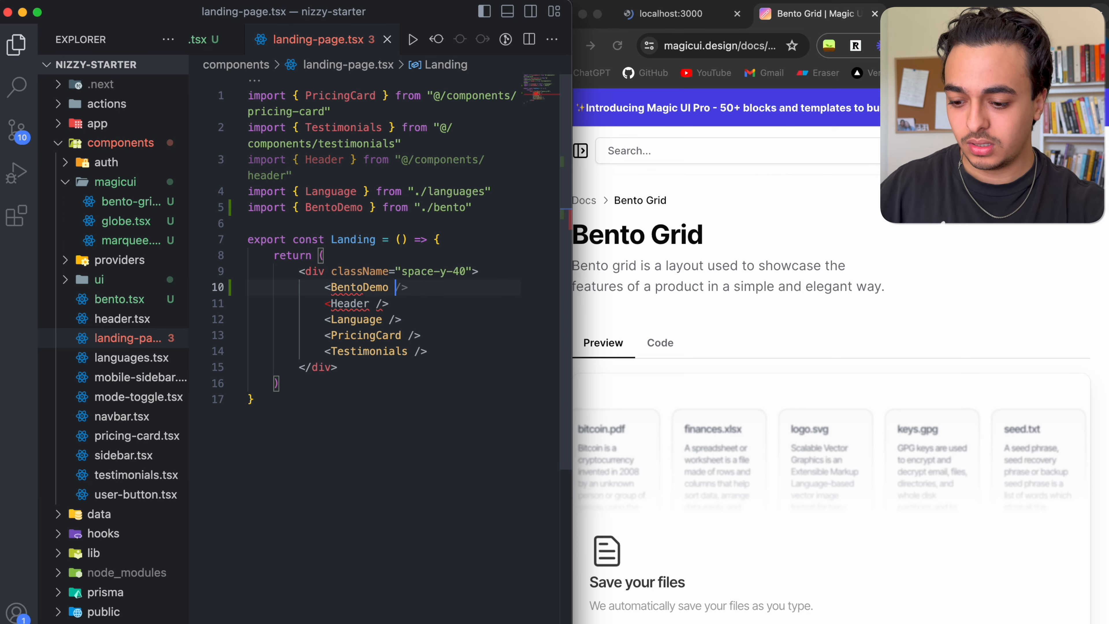
pyautogui.click(671, 13)
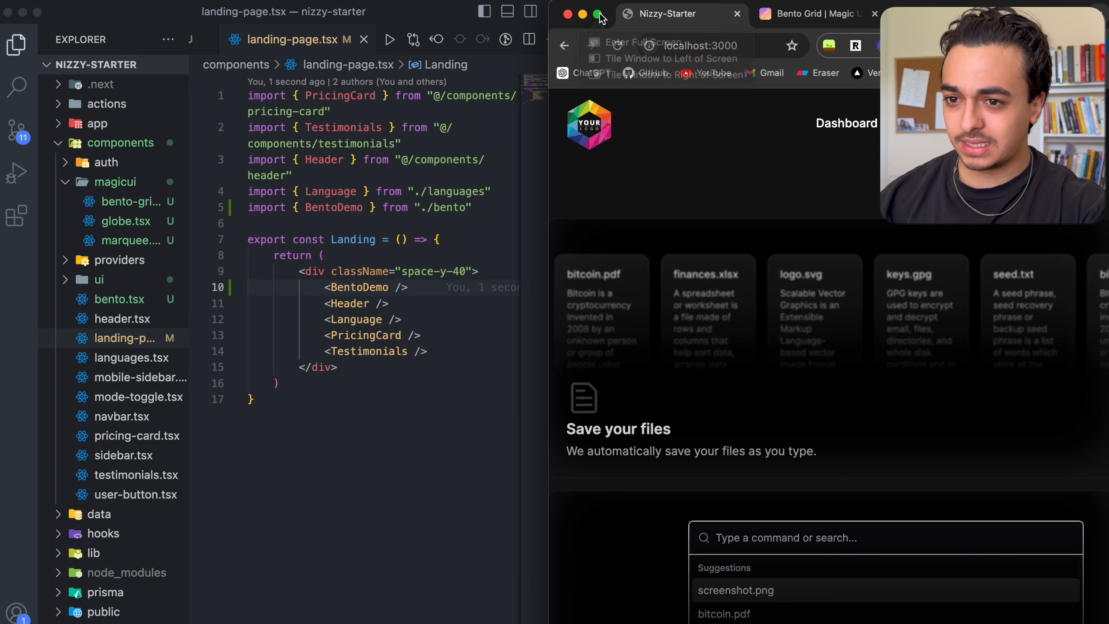
# Scroll through the localhost:3000 landing page to inspect the bento grid, globe and calendar cards
pyautogui.click(599, 13)
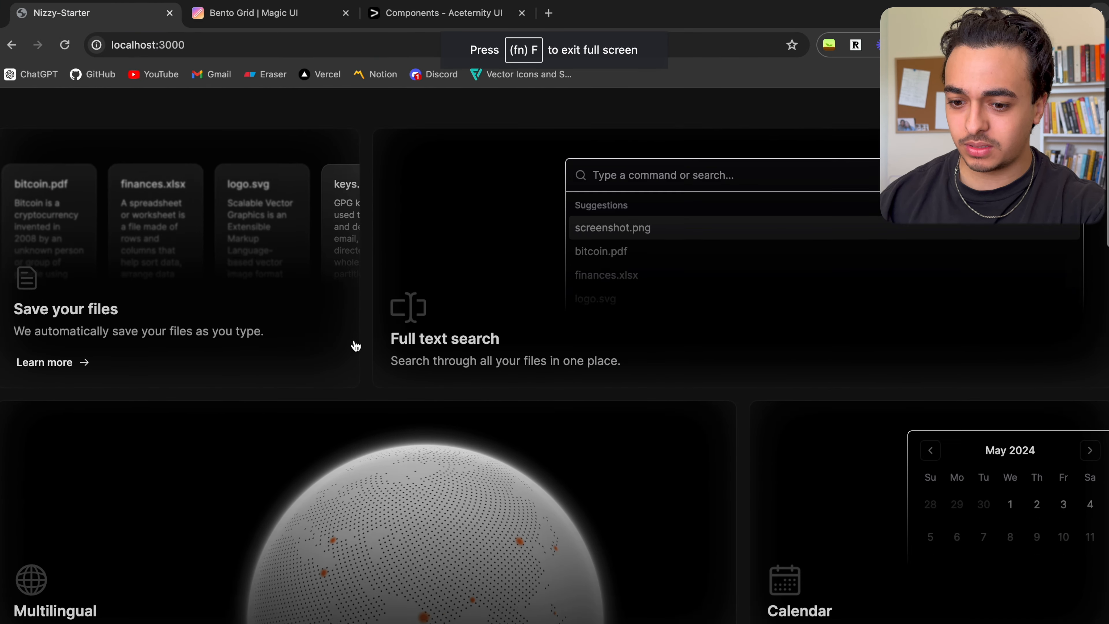
pyautogui.scroll(-3)
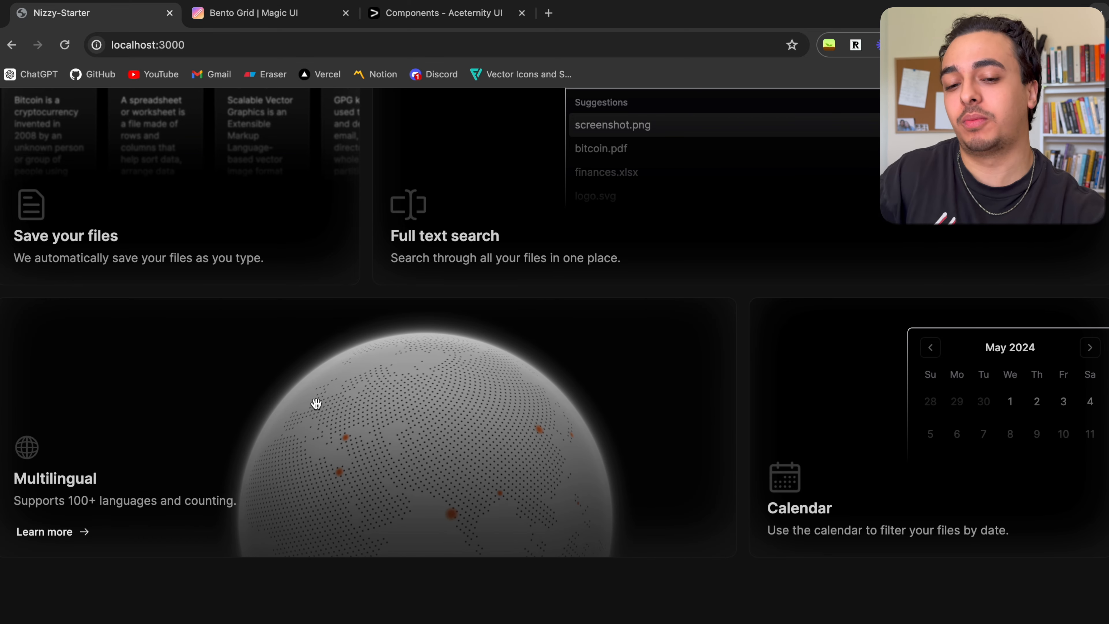
pyautogui.scroll(-3)
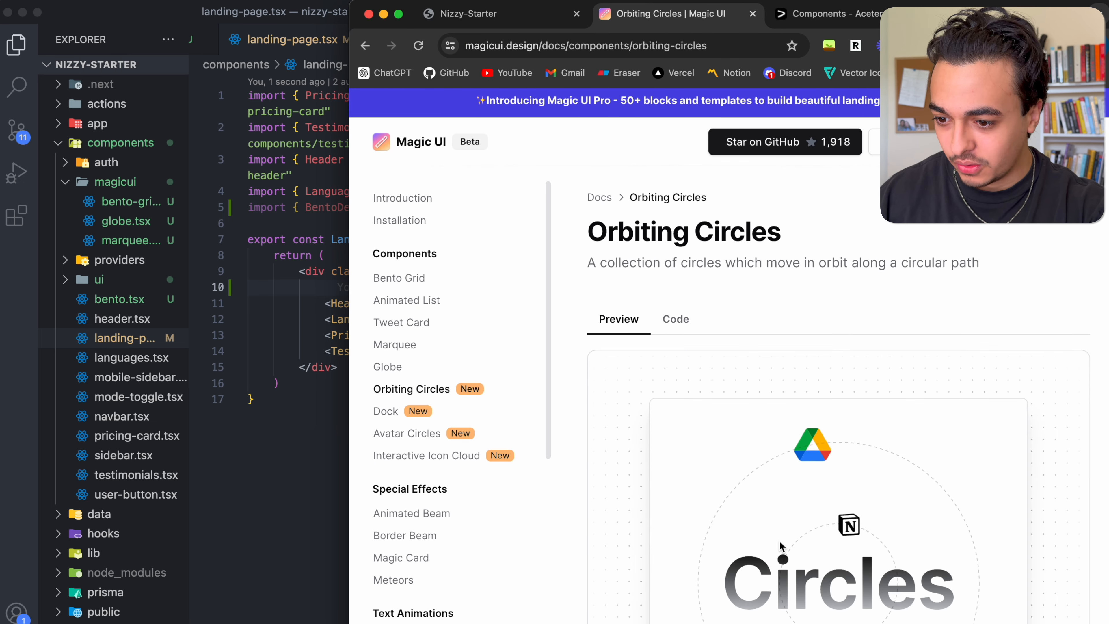
# Browse the Tweet Card, Avatar Circles and Interactive Icon Cloud component demos
pyautogui.scroll(-3)
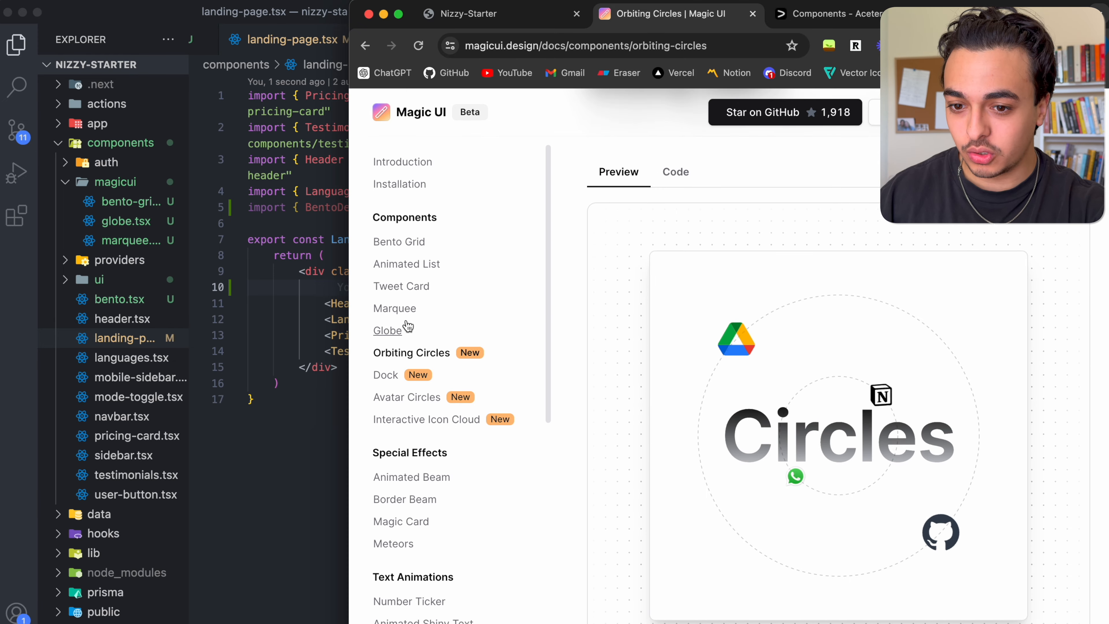
pyautogui.click(401, 286)
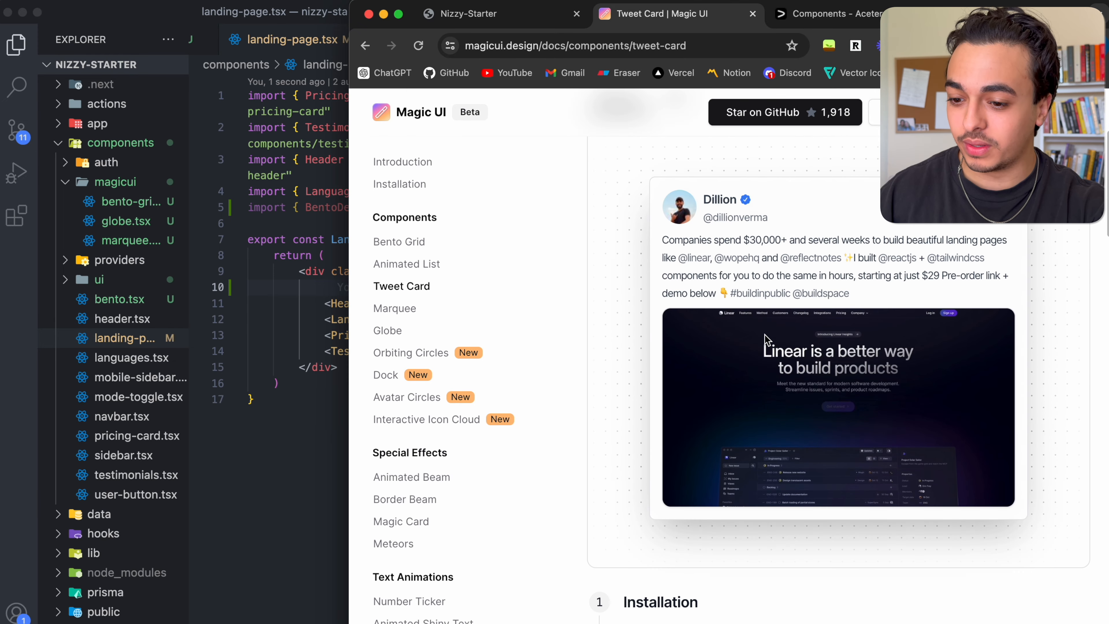
pyautogui.scroll(-3)
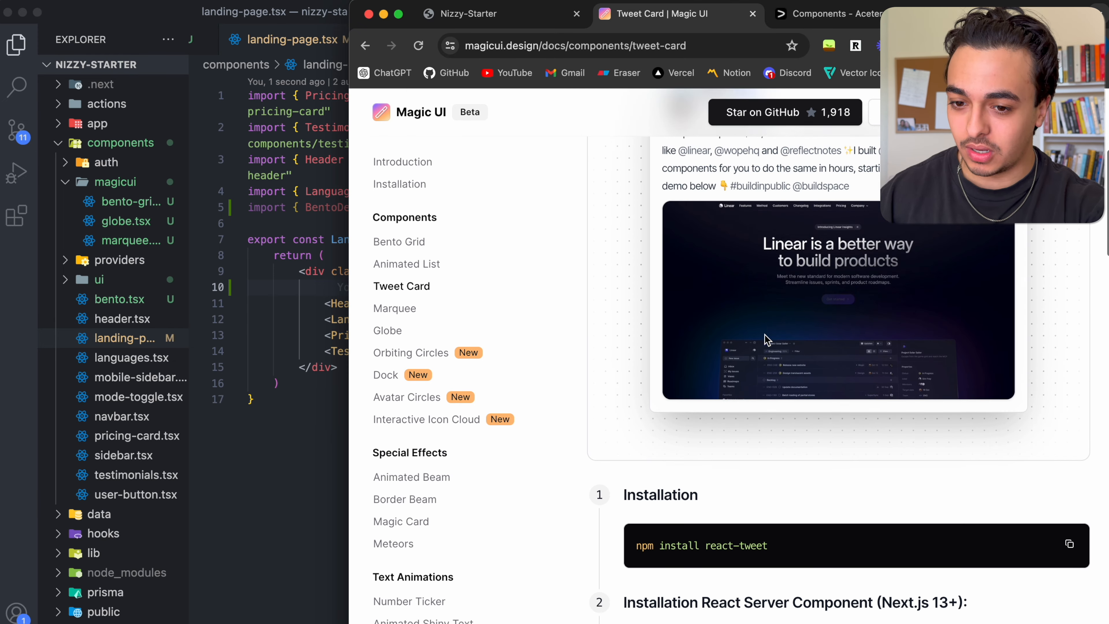
pyautogui.click(385, 374)
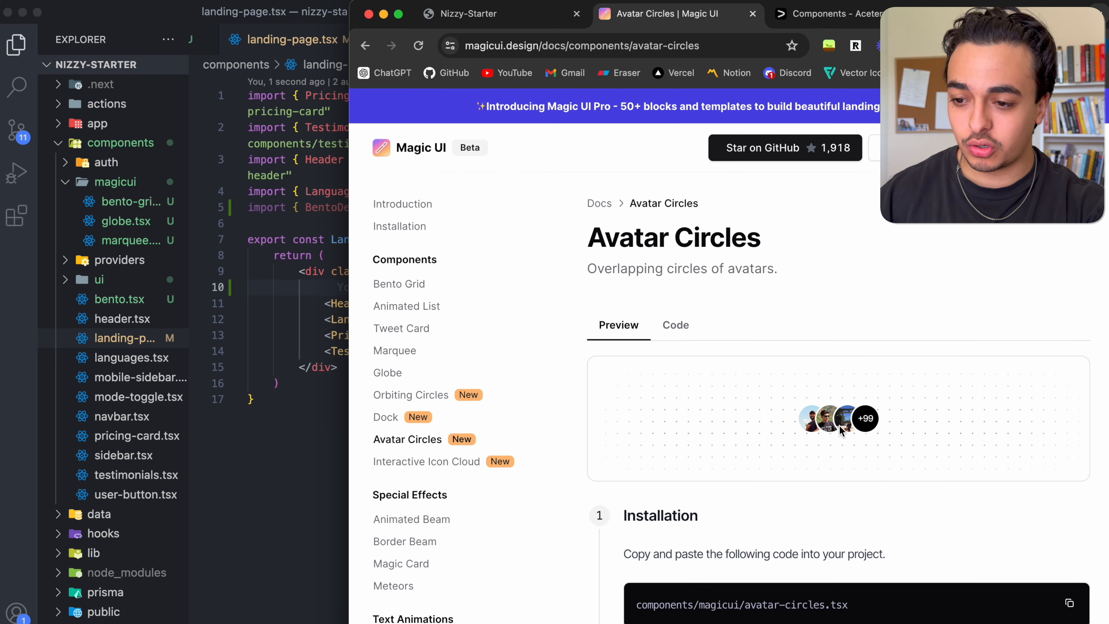
pyautogui.click(426, 419)
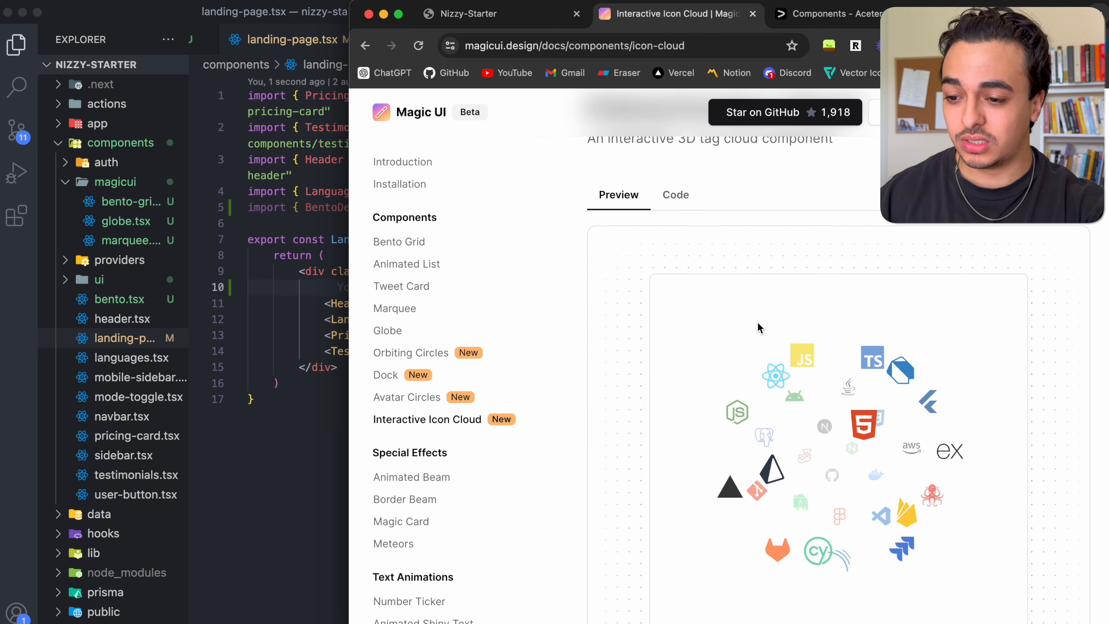
# Visit Animated Beam and Border Beam, return to Animated Beam and copy its component source code
pyautogui.click(412, 519)
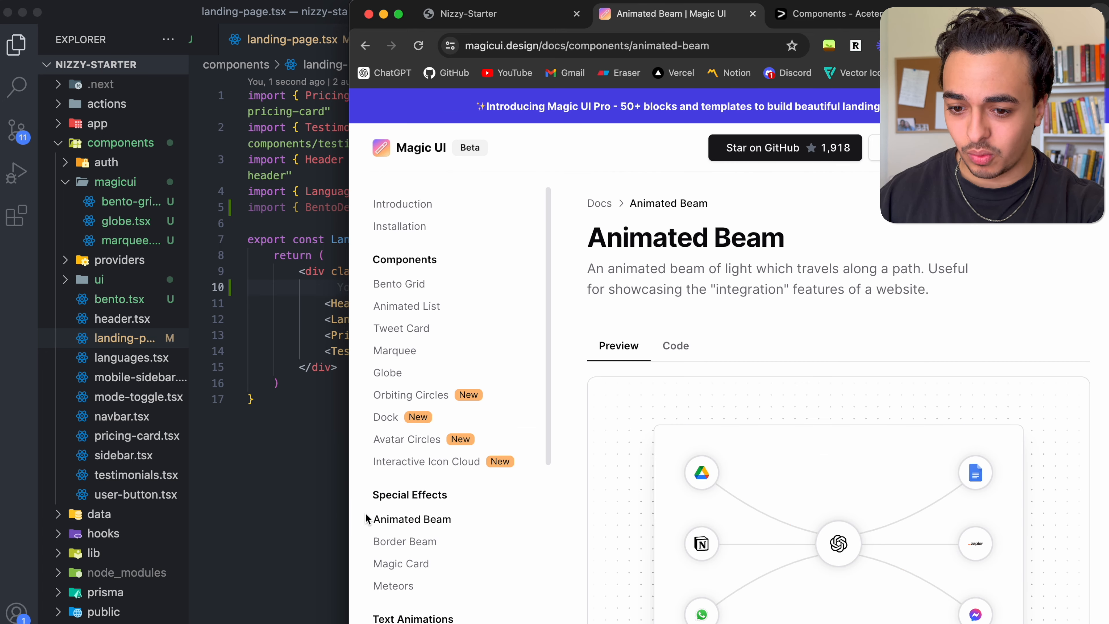
pyautogui.moveTo(406, 542)
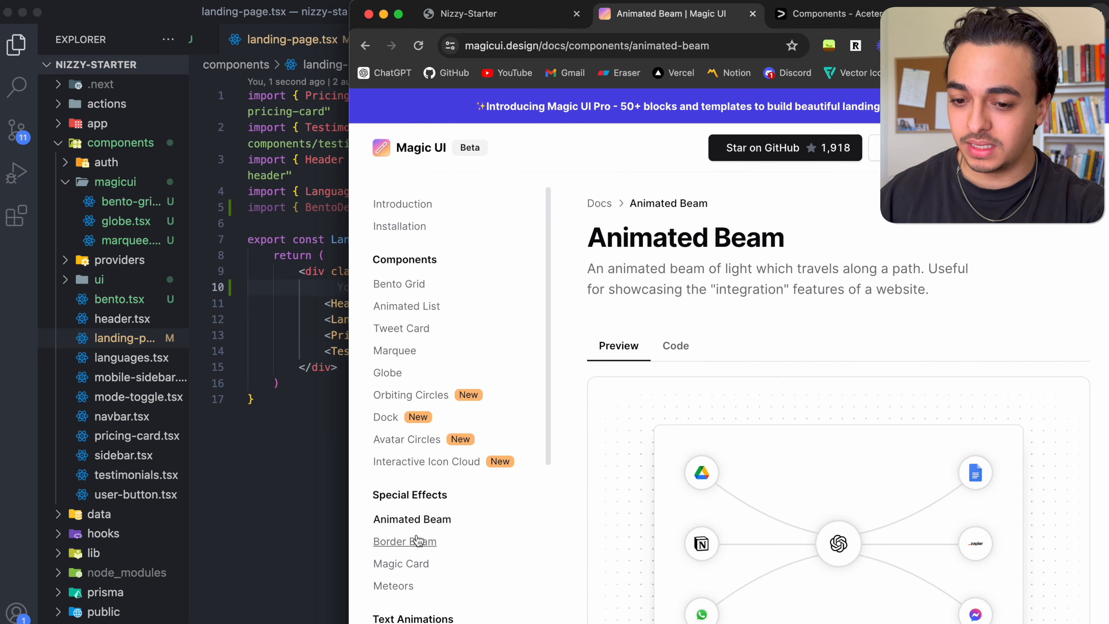
pyautogui.click(404, 541)
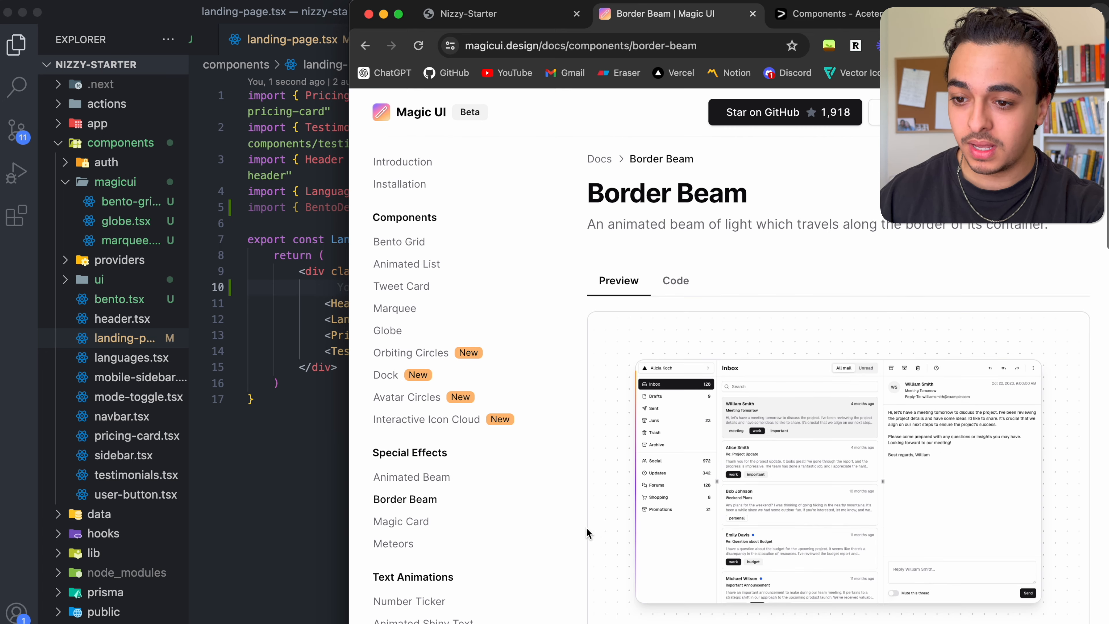
pyautogui.click(412, 477)
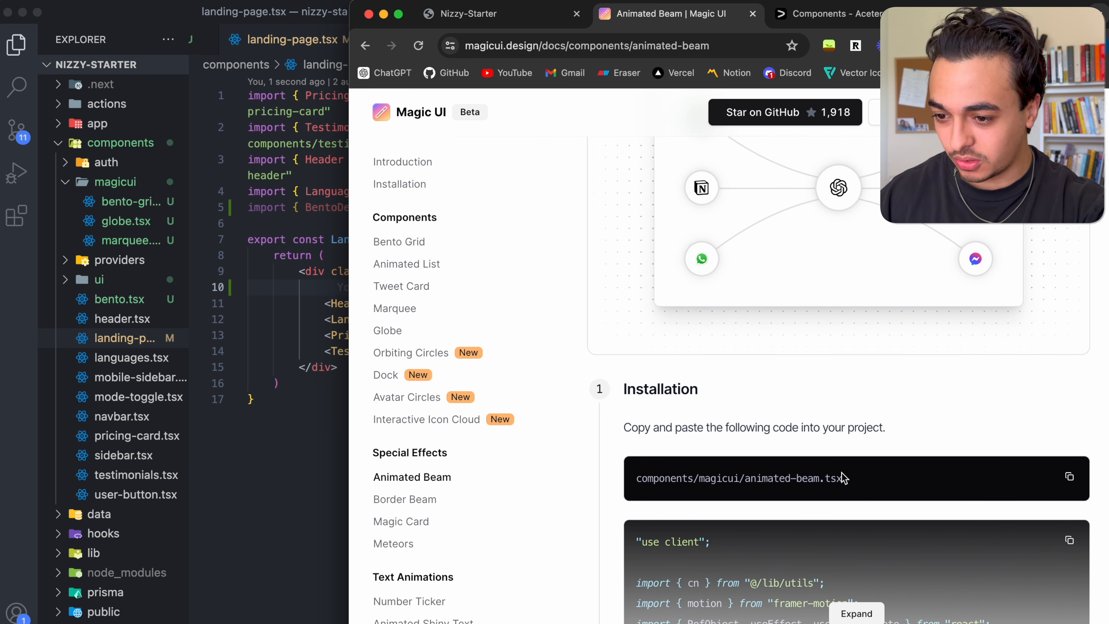
pyautogui.click(124, 241)
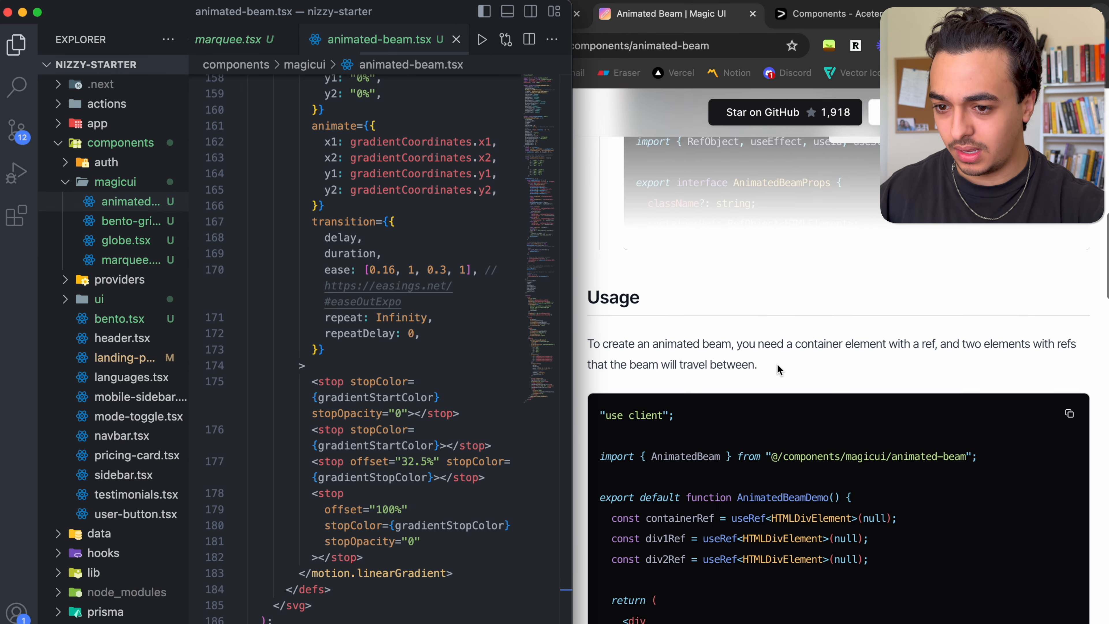
# Add animated-beam.tsx and the animated.tsx demo, then render <AnimatedBeamDemo /> in landing-page.tsx
pyautogui.click(675, 278)
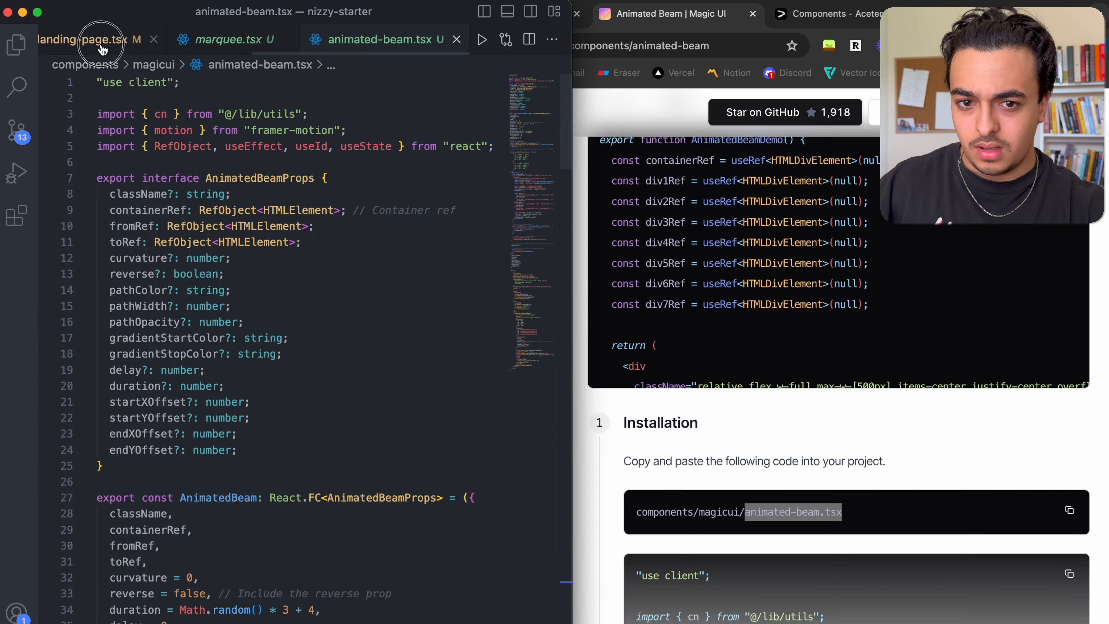
pyautogui.click(85, 39)
pyautogui.write('<Animated')
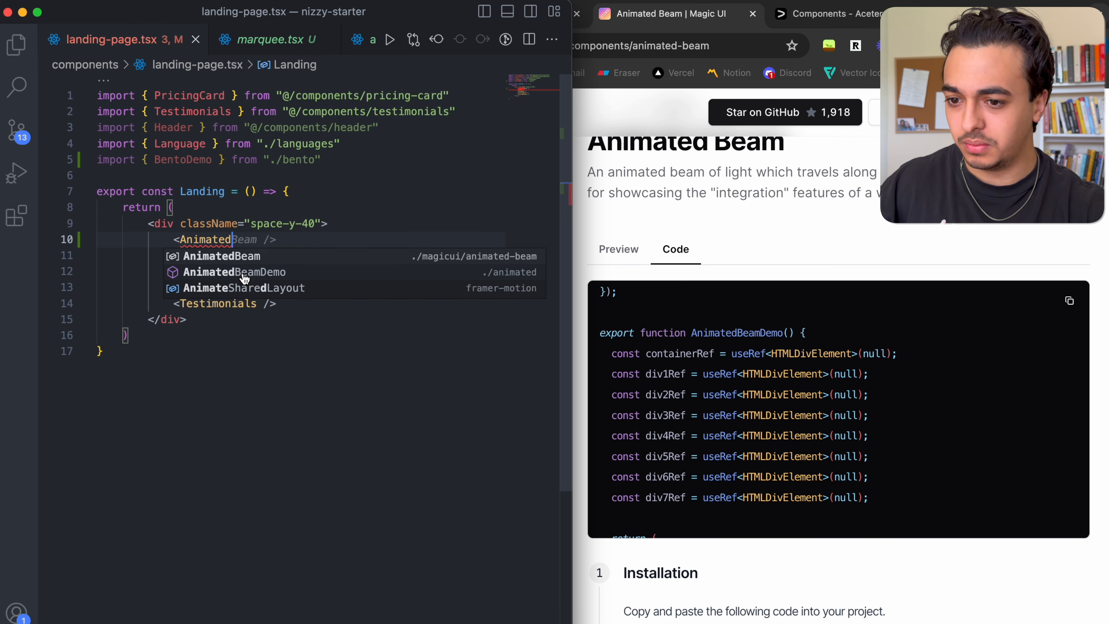
pyautogui.click(234, 272)
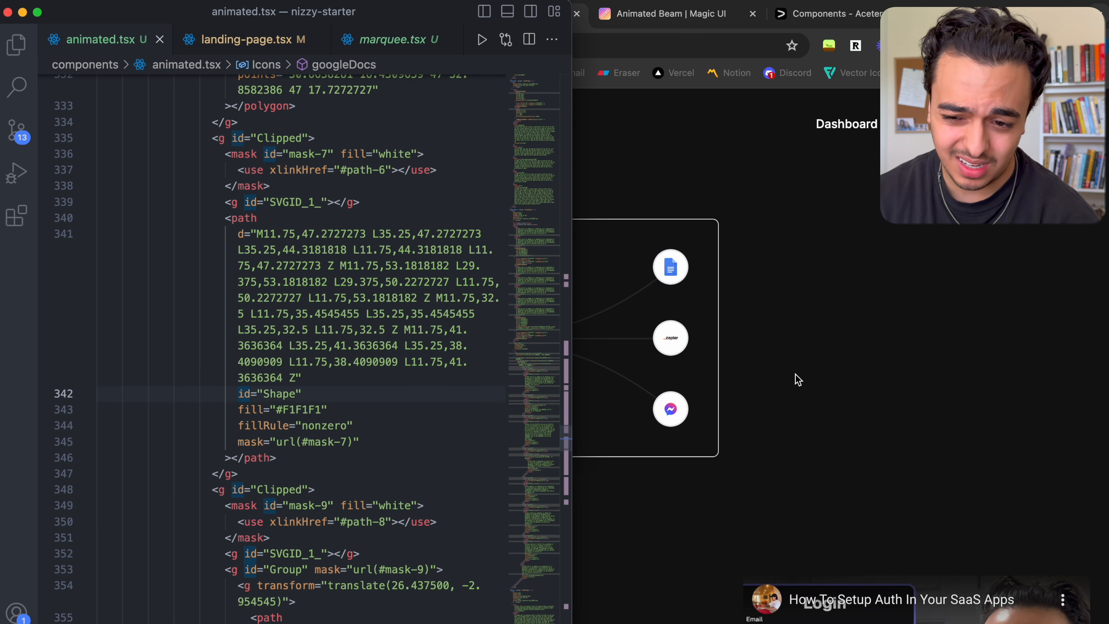
# Check the beam preview, then scroll animated-beam.tsx to its gradientStartColor and gradientStopColor defaults
pyautogui.click(764, 14)
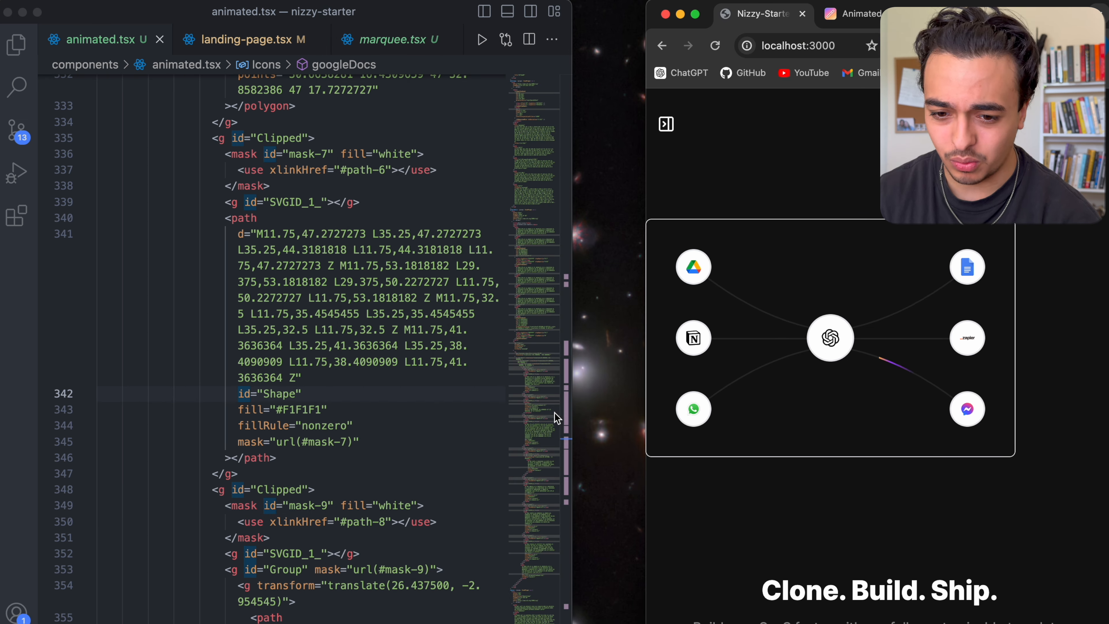
pyautogui.click(449, 39)
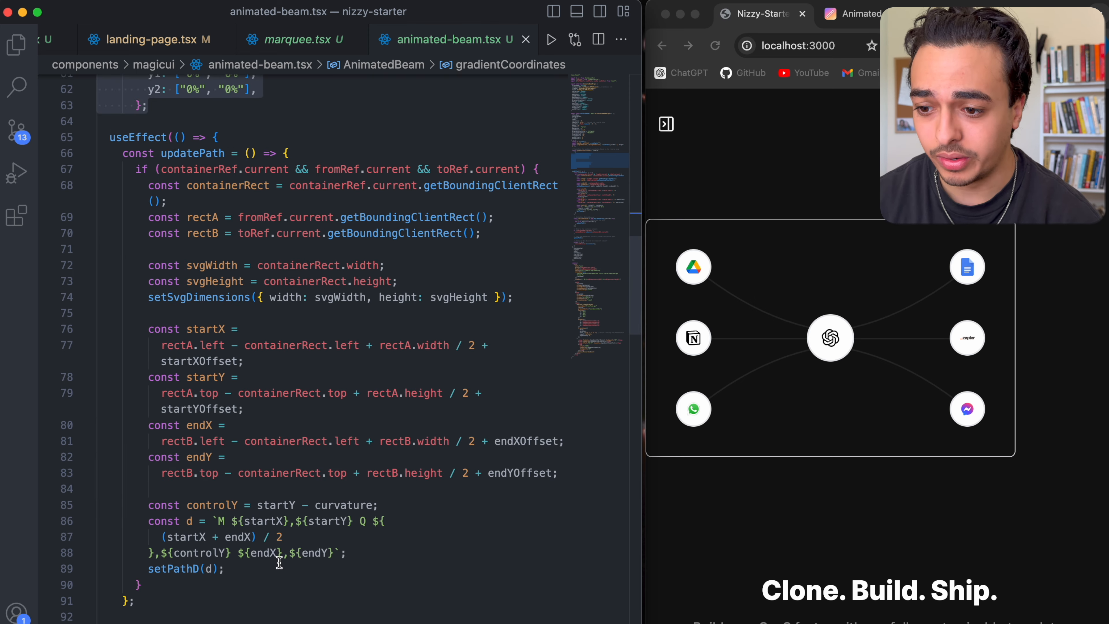
pyautogui.scroll(-3)
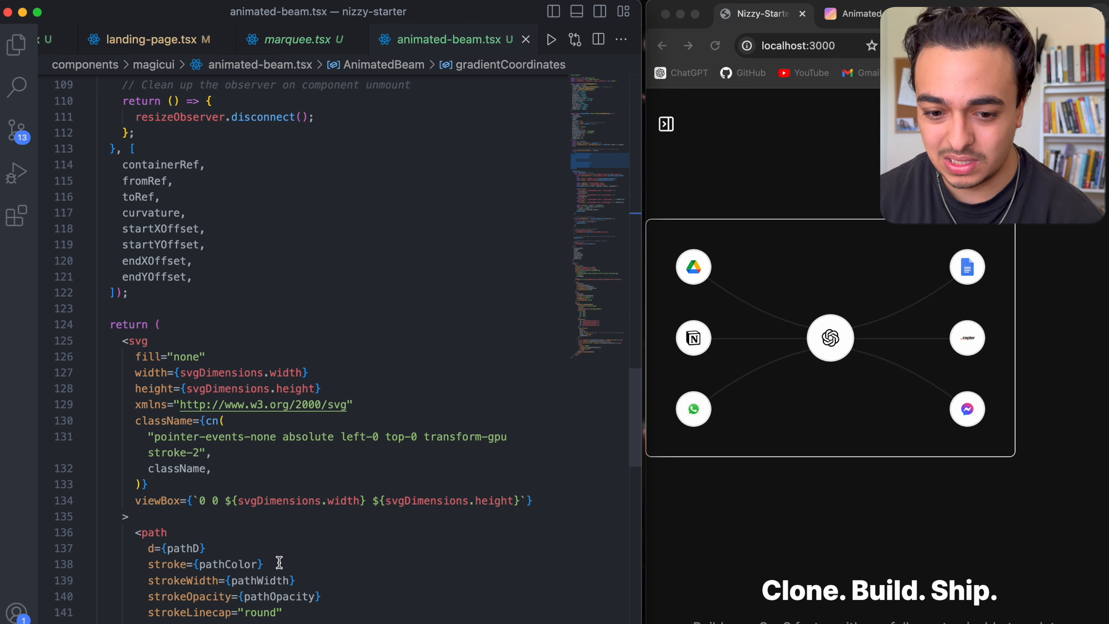
pyautogui.scroll(-3)
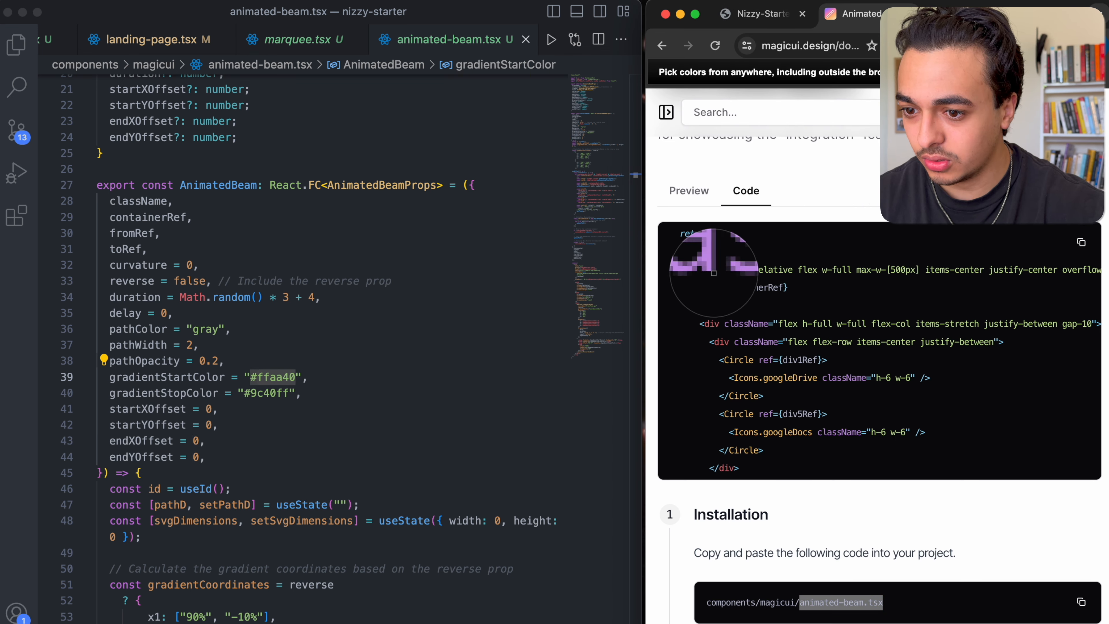
# Set gradientStopColor in animated-beam.tsx to #FFC36B and review animated.tsx with the beams glowing yellow
pyautogui.write('##FFC36B')
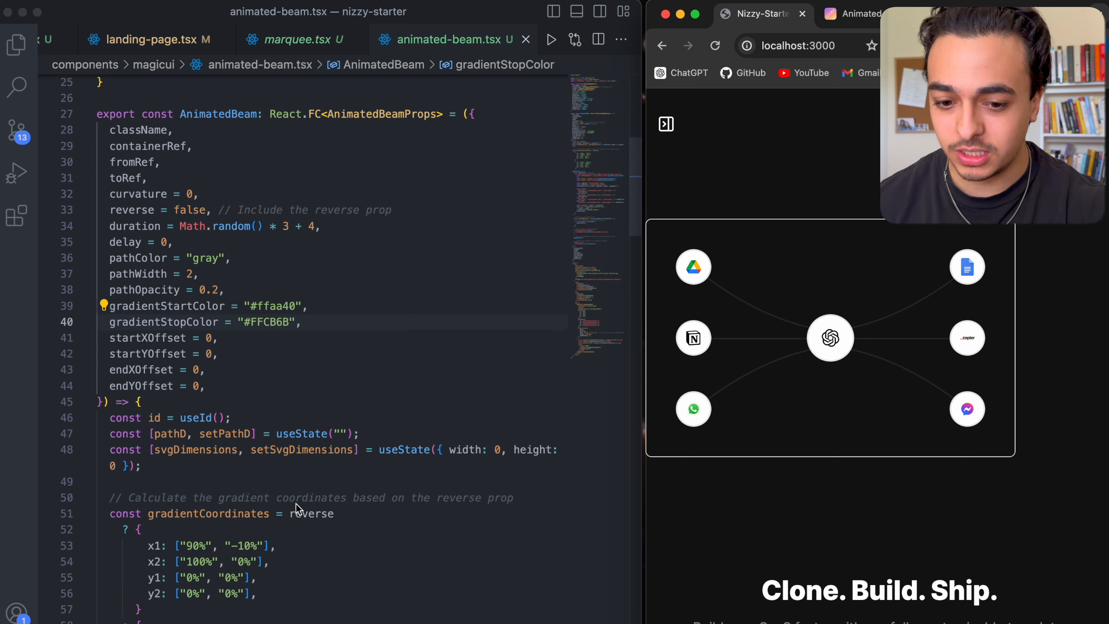
pyautogui.scroll(-3)
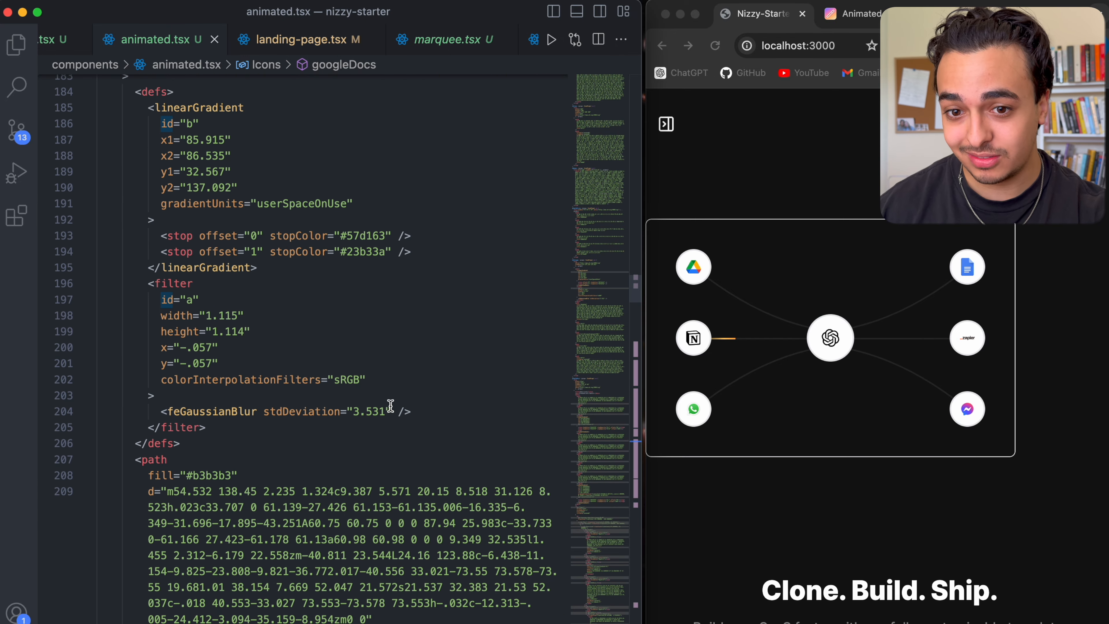
pyautogui.scroll(-3)
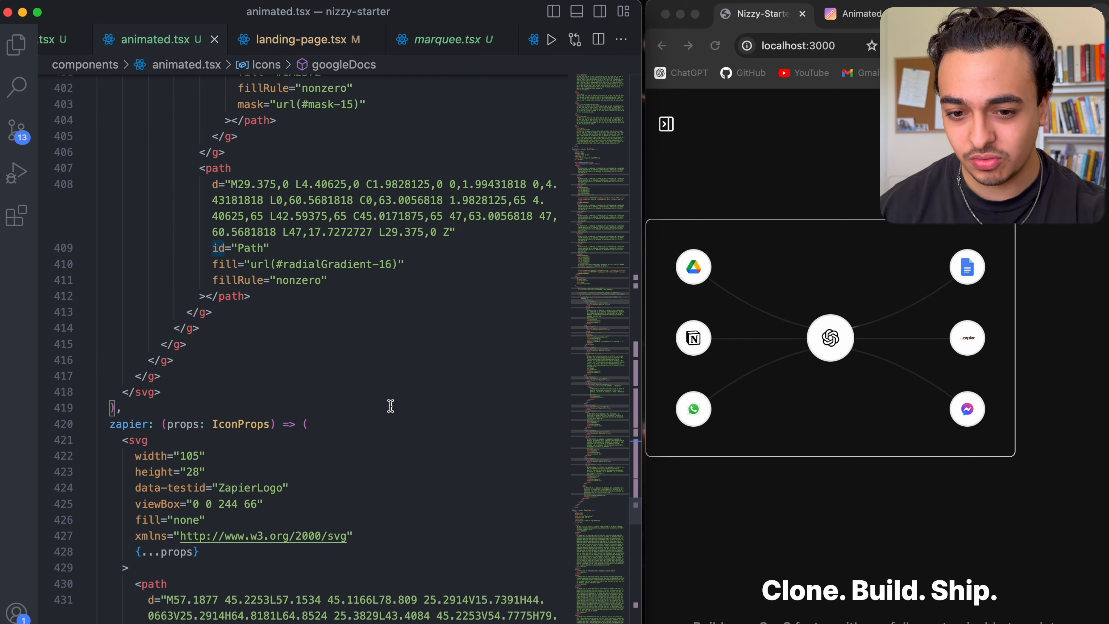